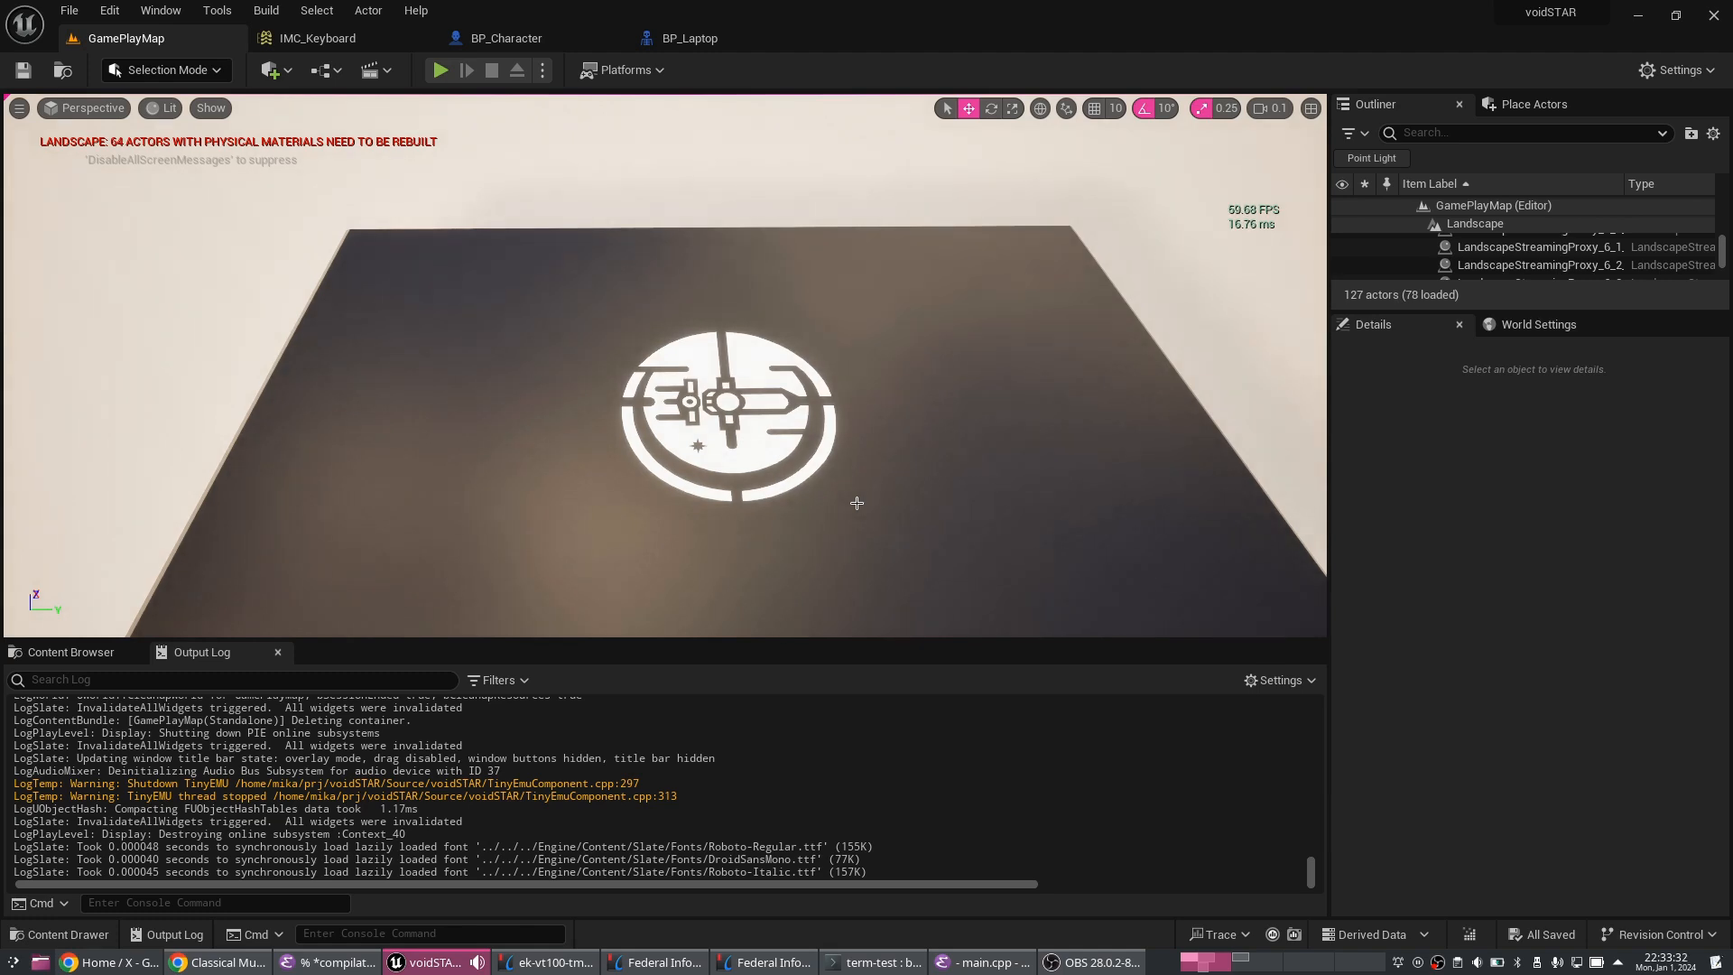
pyautogui.moveTo(782, 607)
pyautogui.write('c')
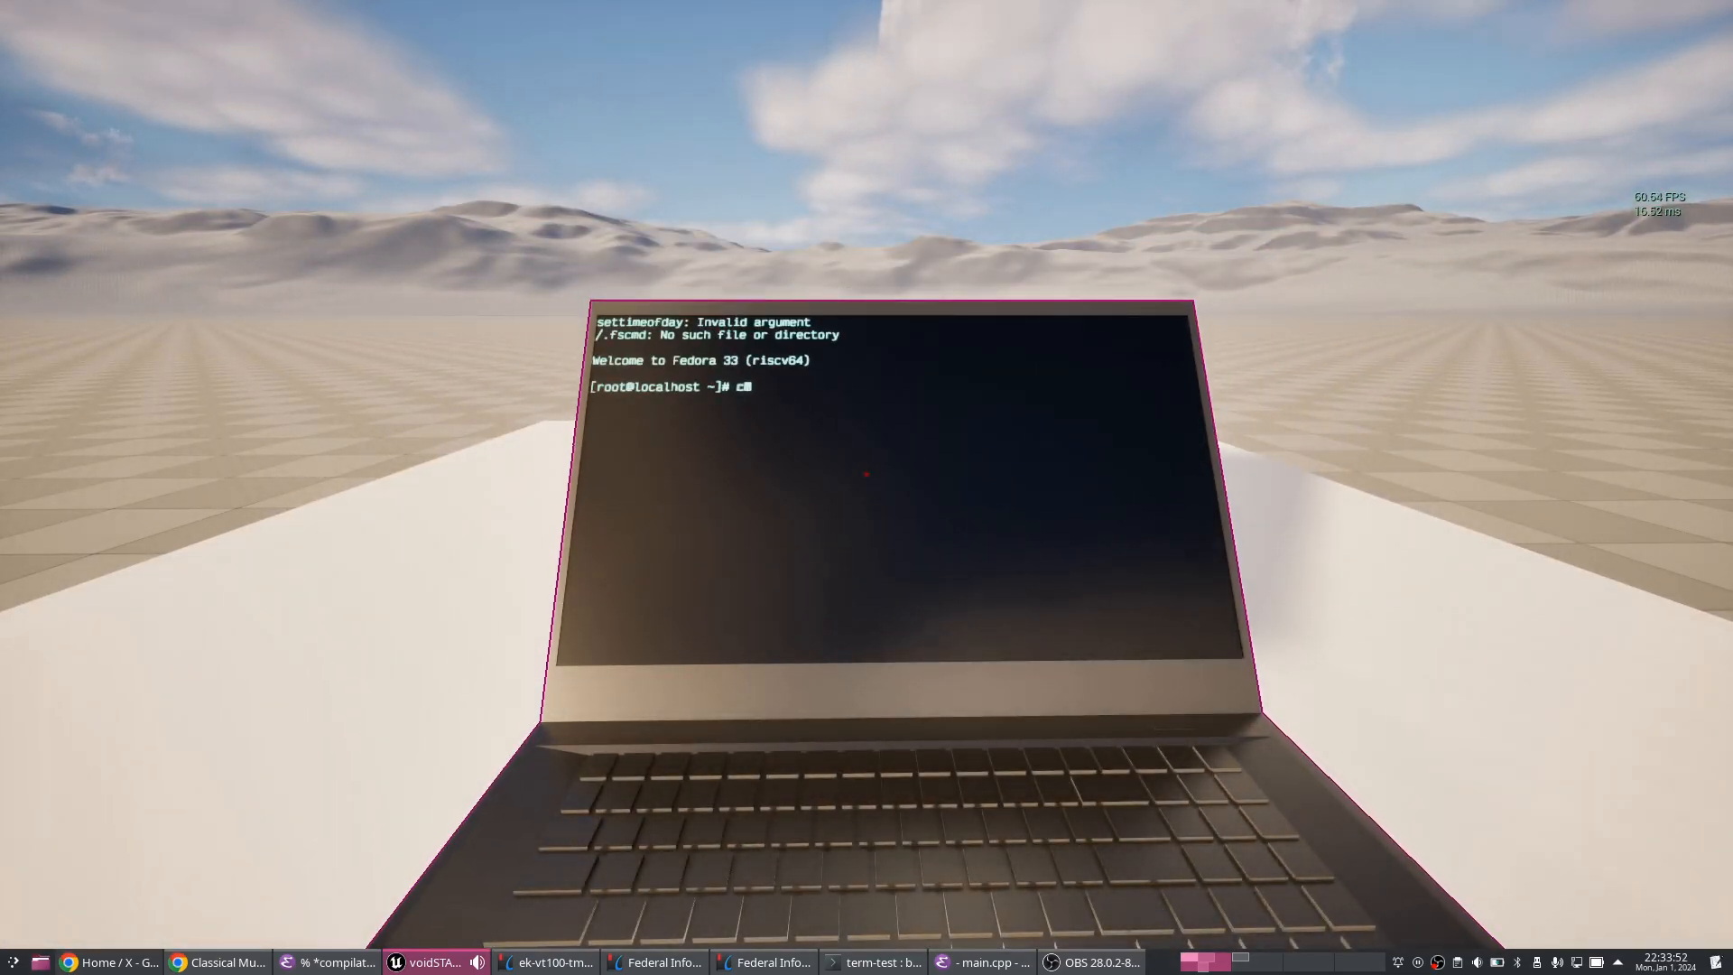
# - Clear the terminal, list the home folder with ls, and clear again
pyautogui.press('Return')
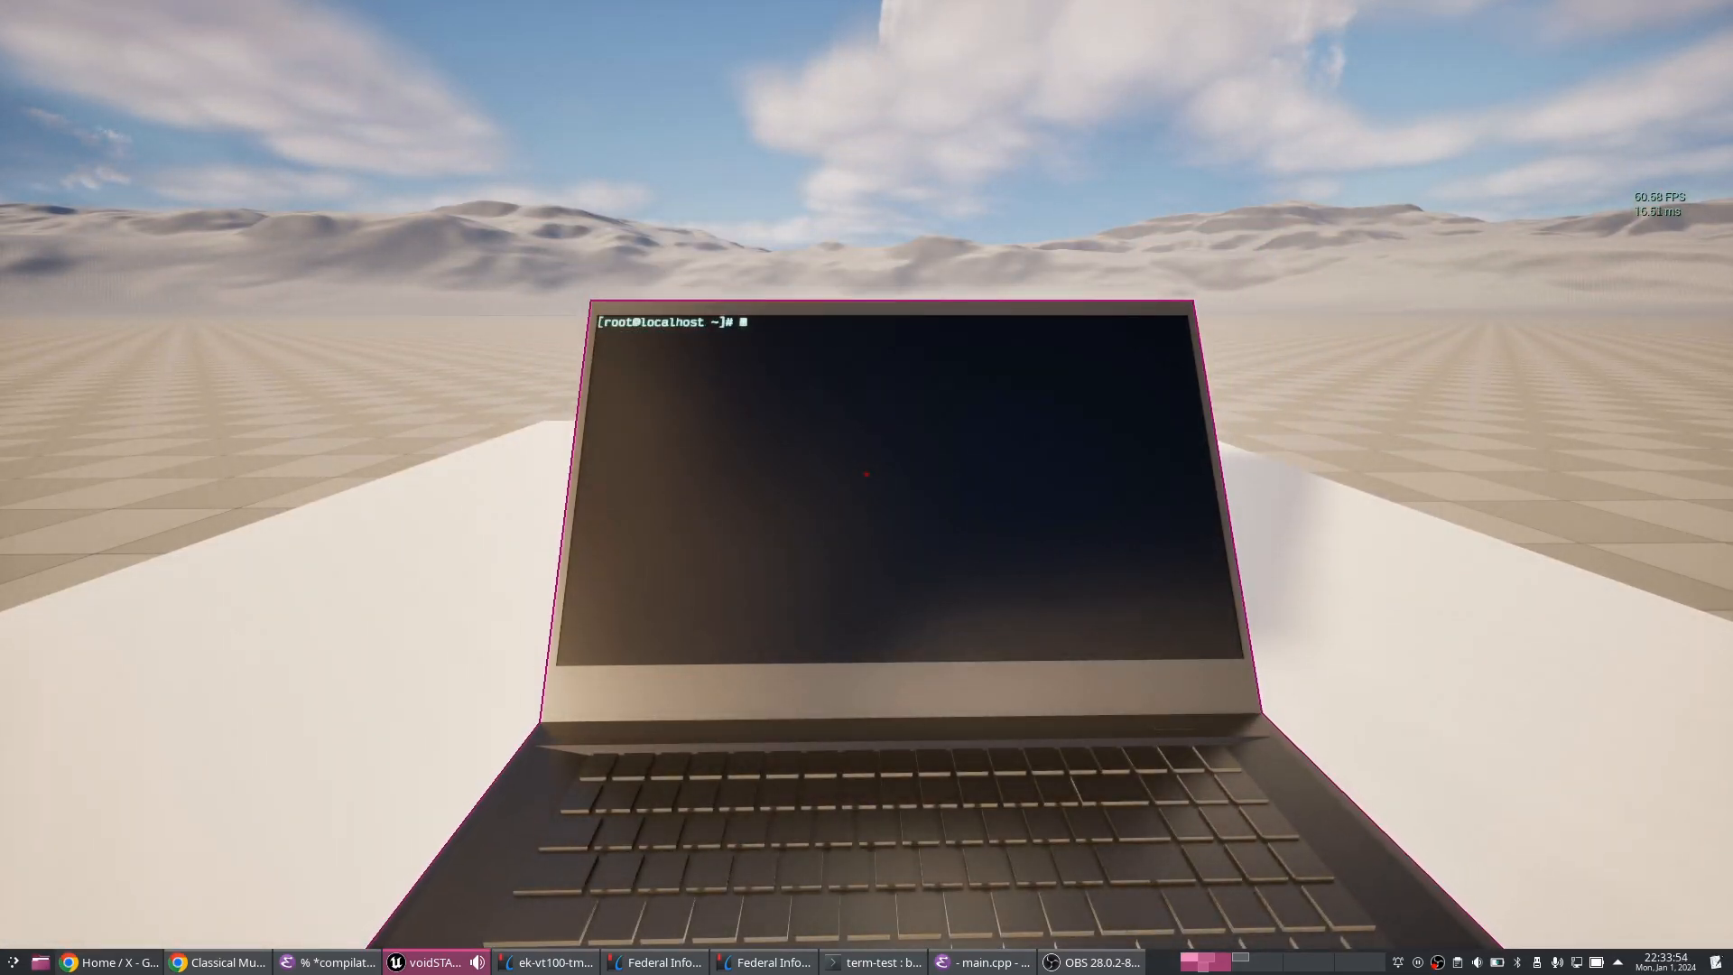
pyautogui.write('ls')
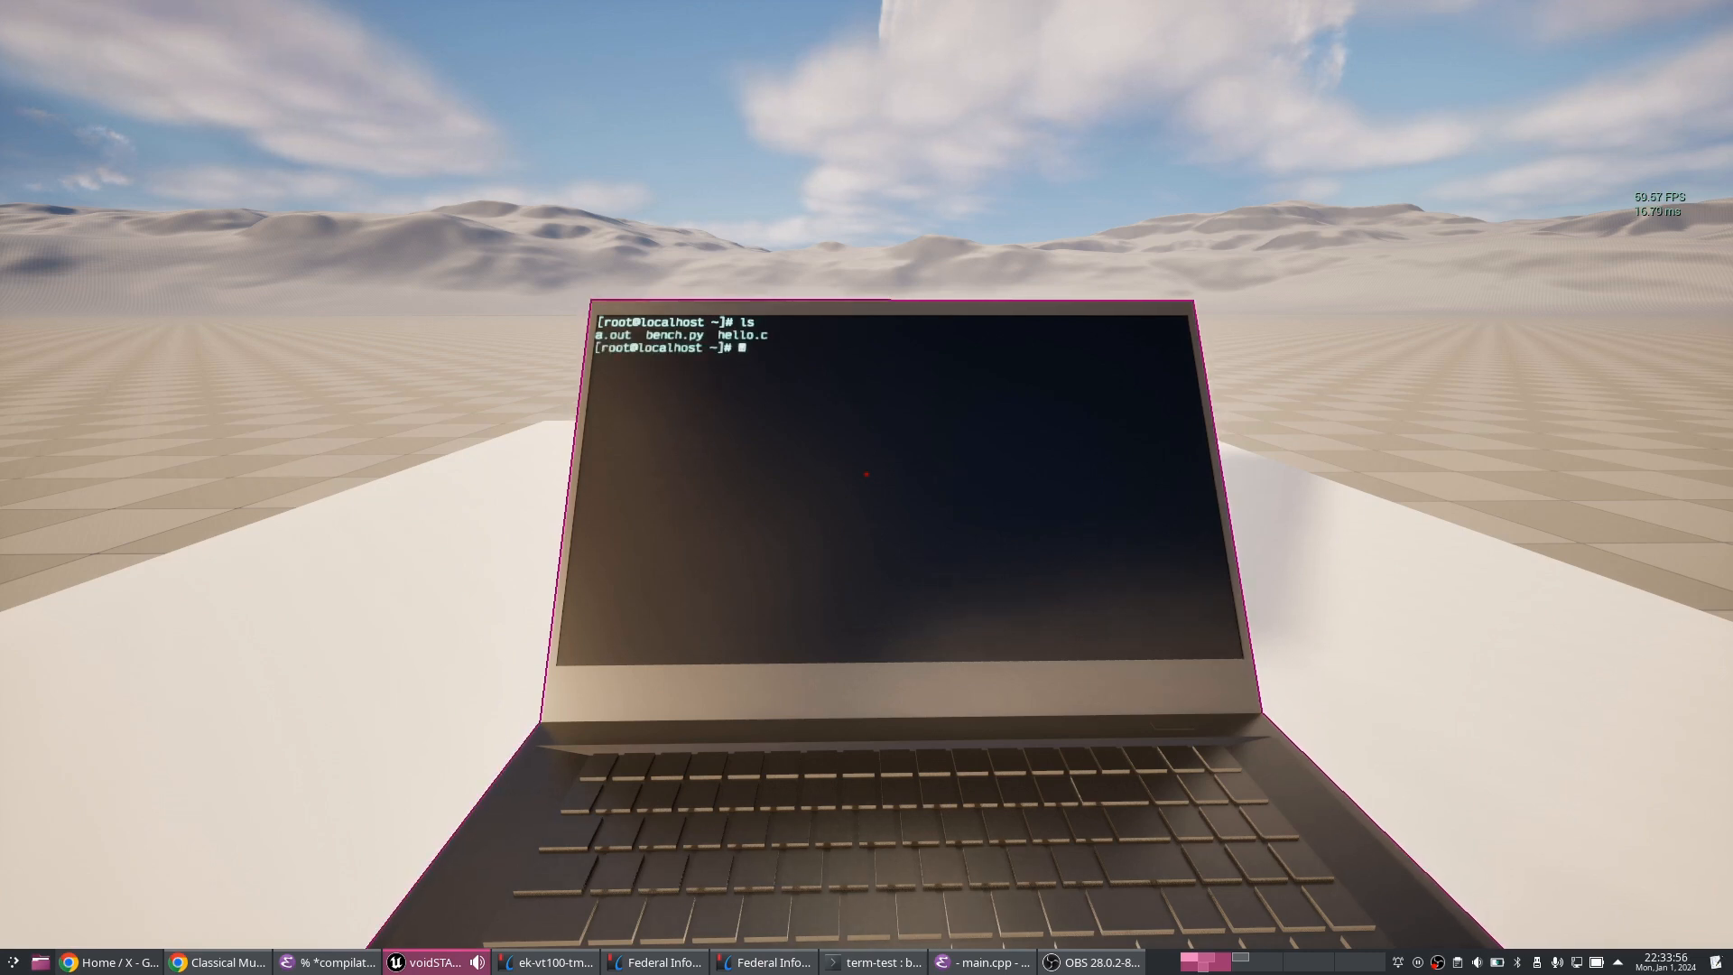
pyautogui.write('ls -')
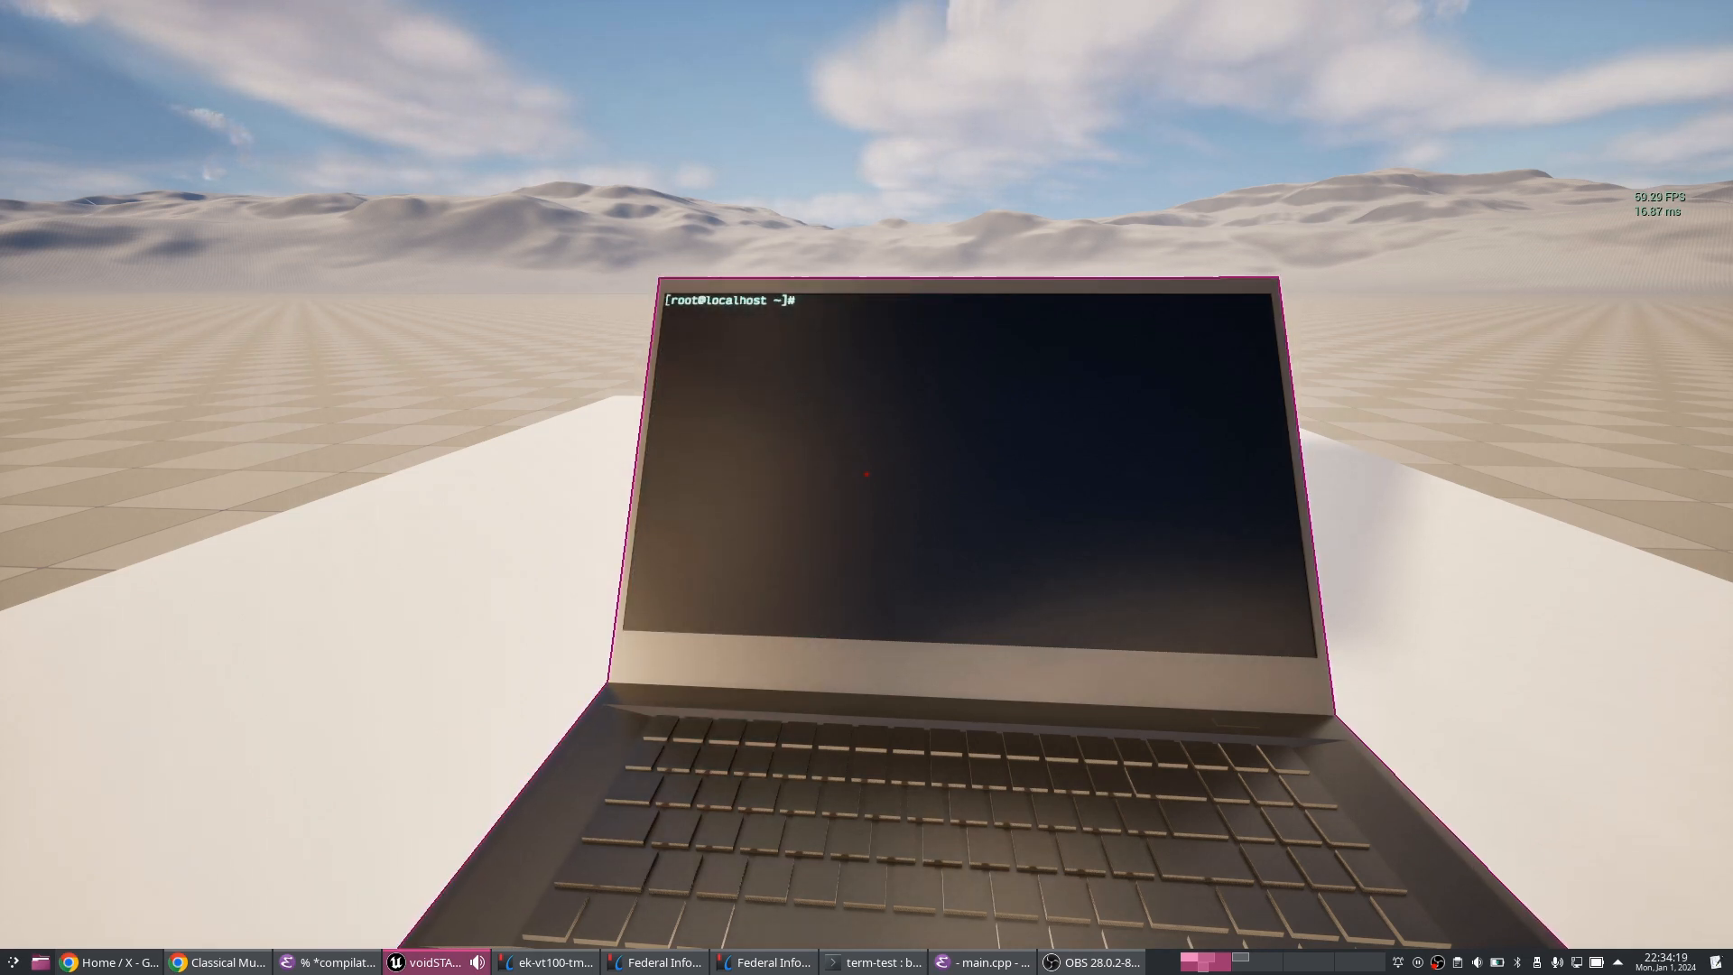
# - Start vi on the file happy. before abandoning it for a laptop reboot
pyautogui.write('vi')
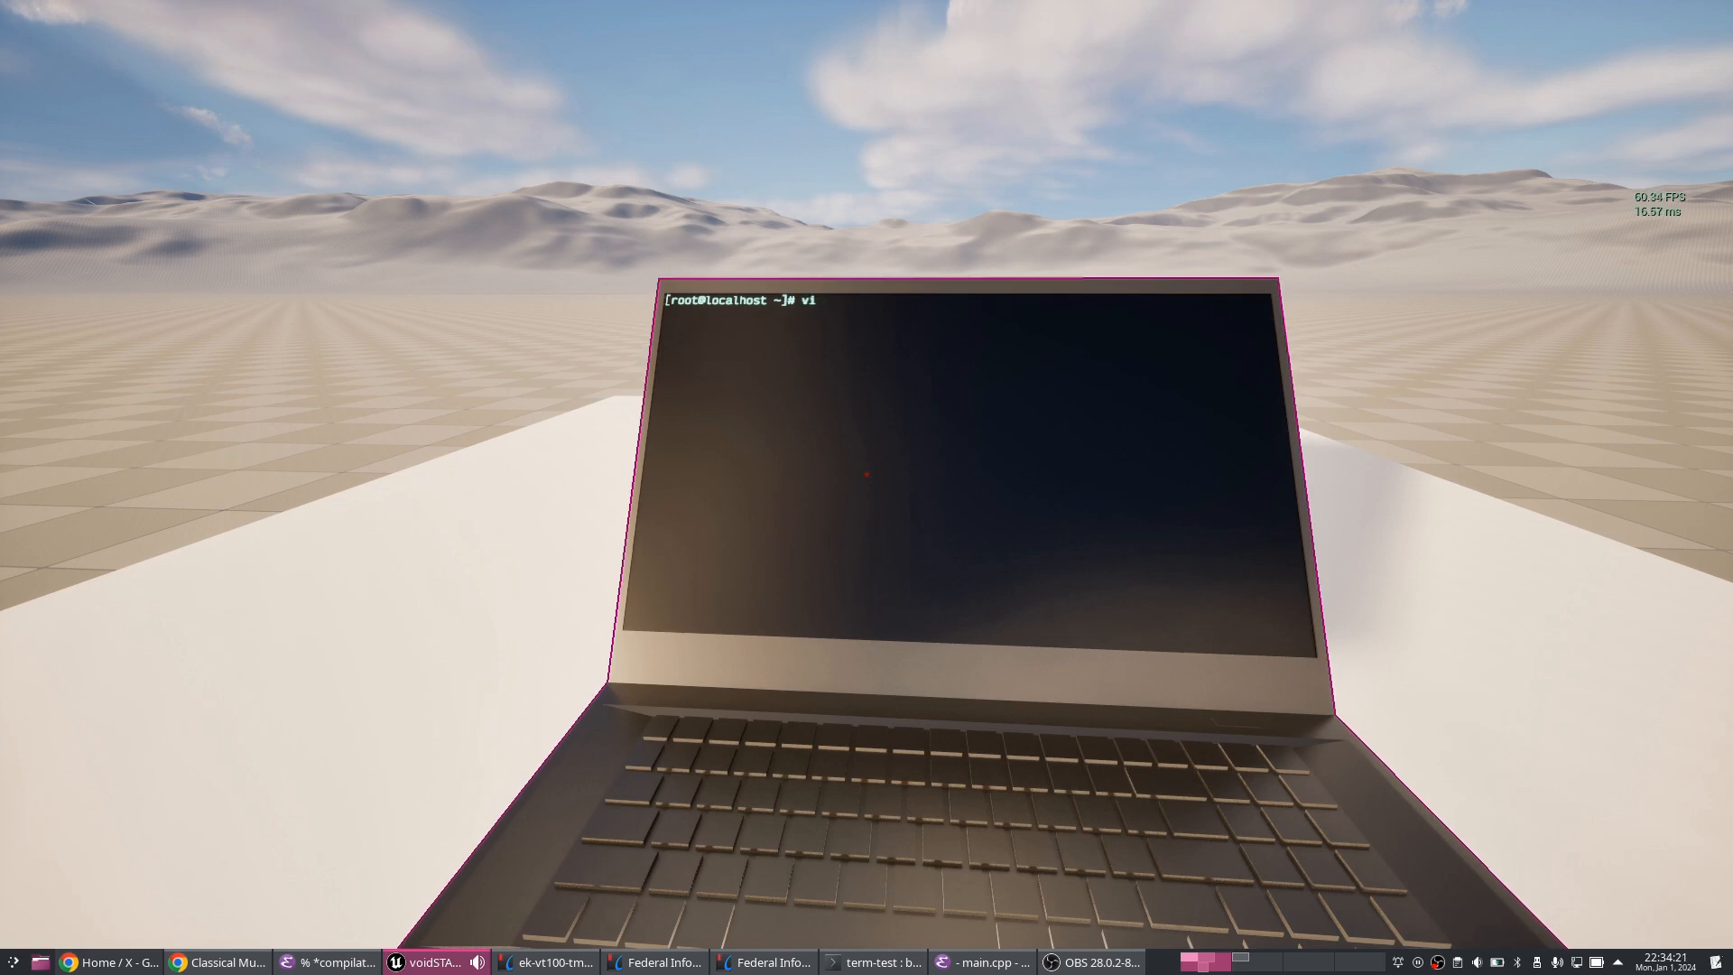
pyautogui.write('happy.')
pyautogui.write('emacs')
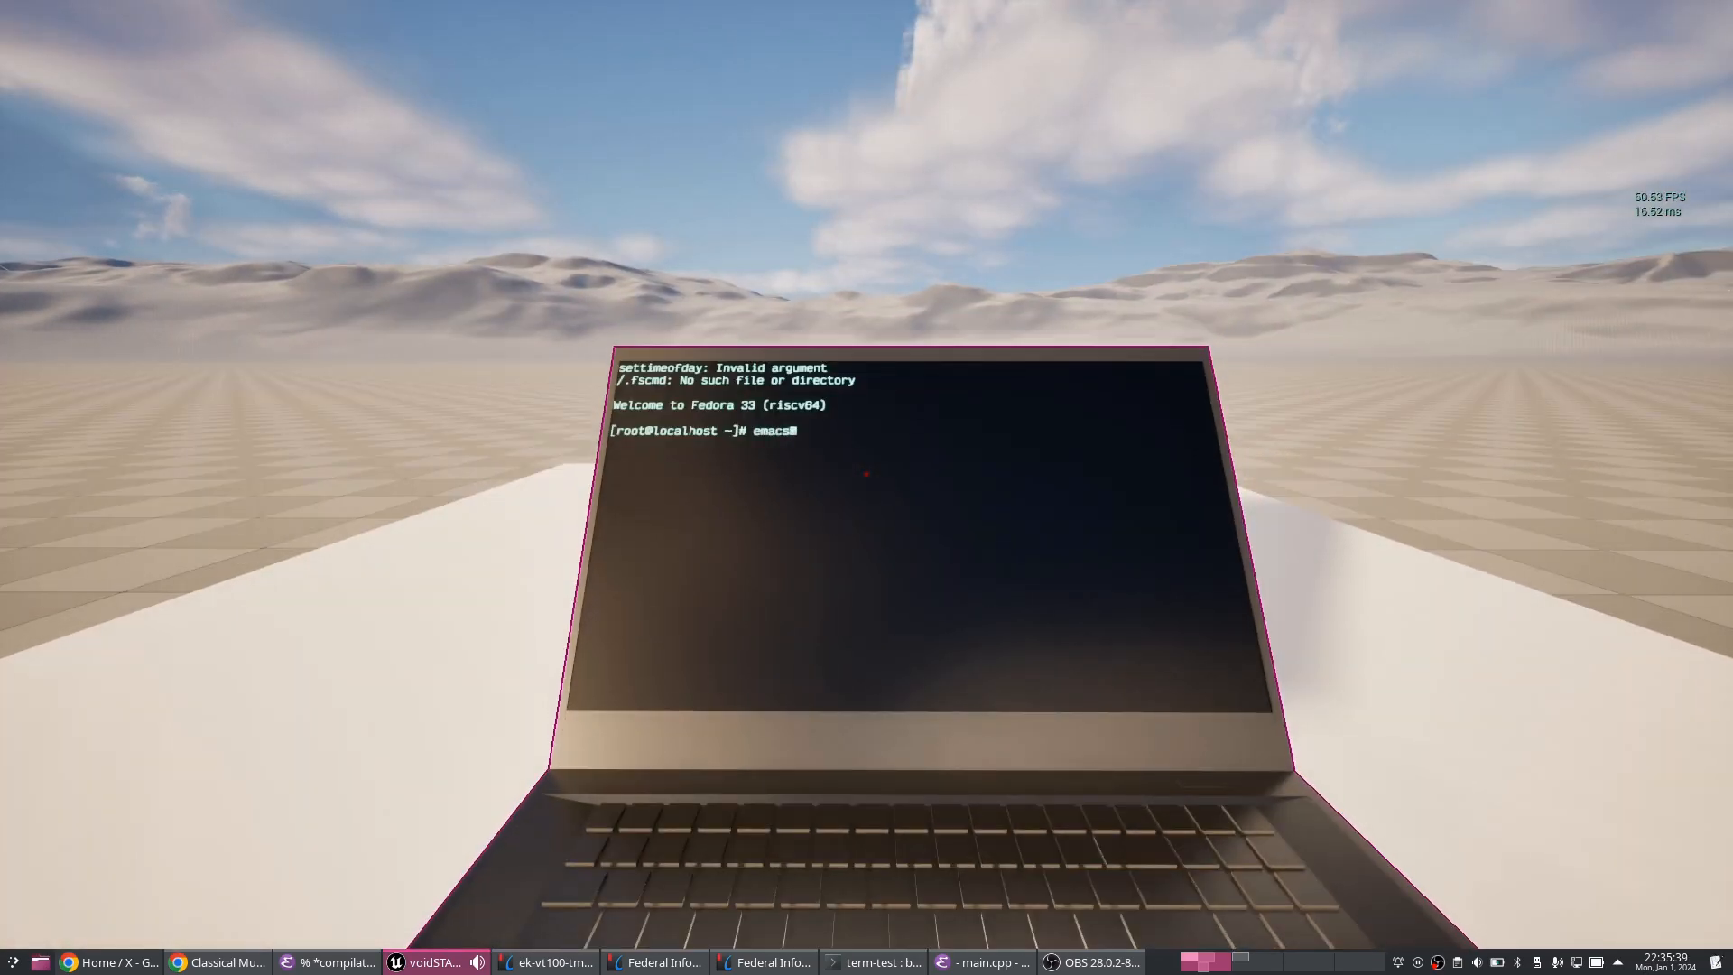
# - Launch emacs on a new empty happy.cpp from the shell prompt
pyautogui.write('happy.c')
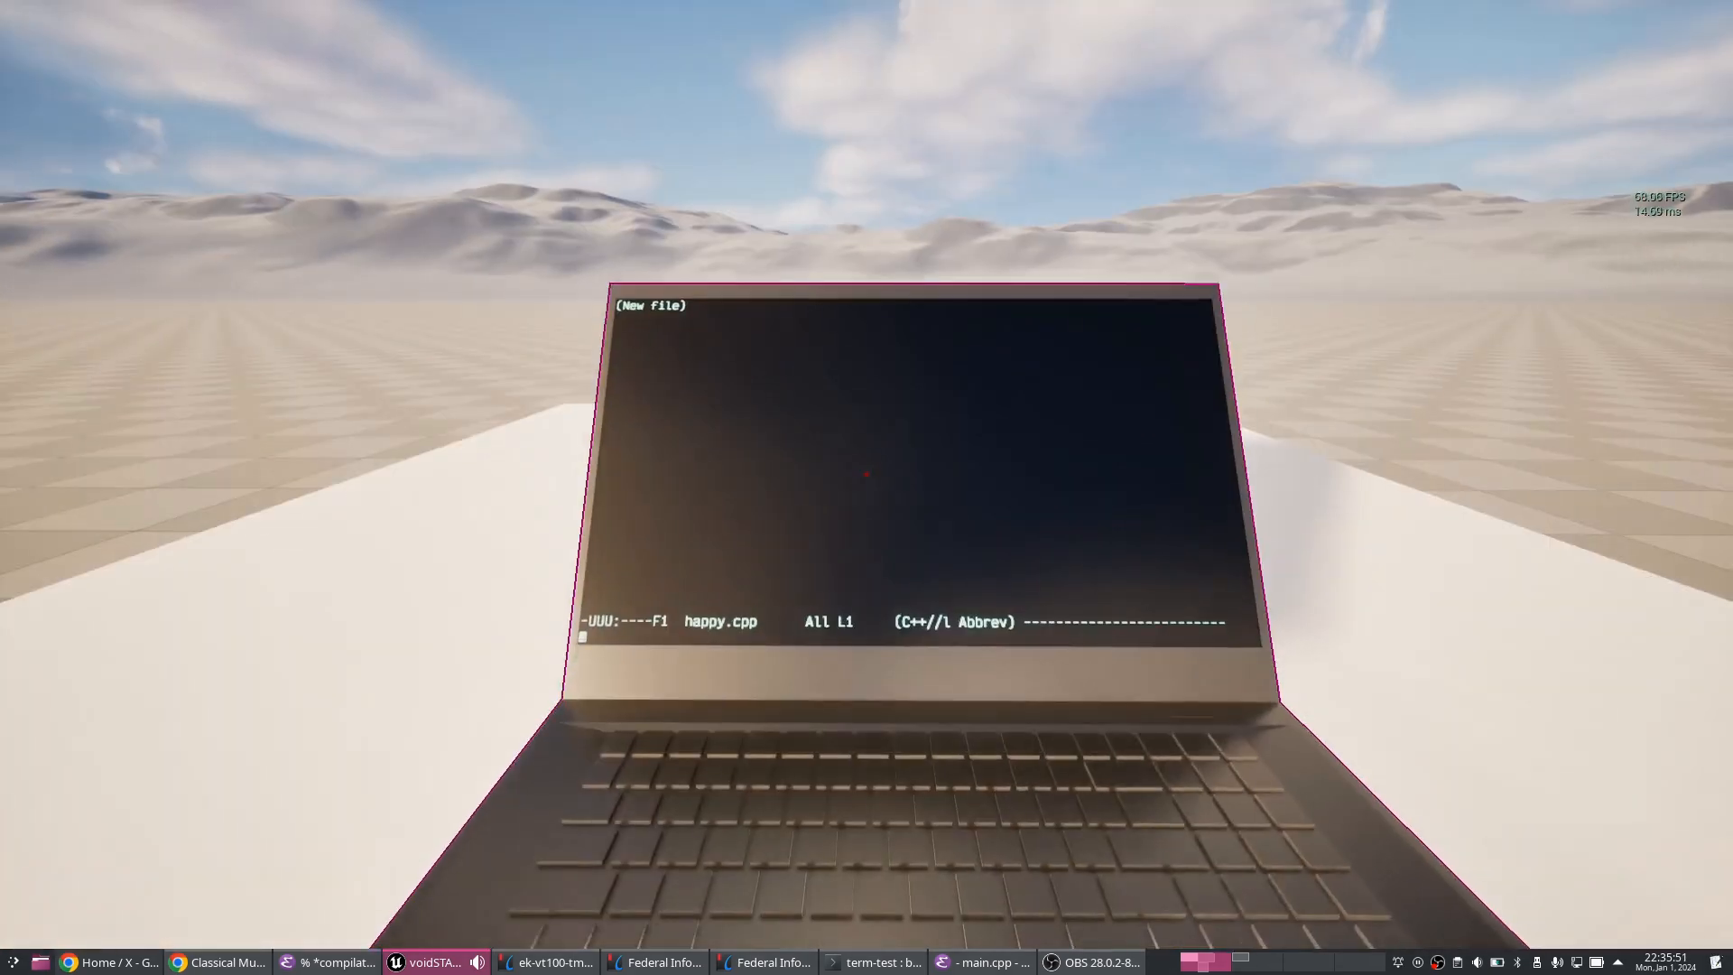
# - Write the #include<iostream> line at the top of happy.cpp
pyautogui.write('#incl')
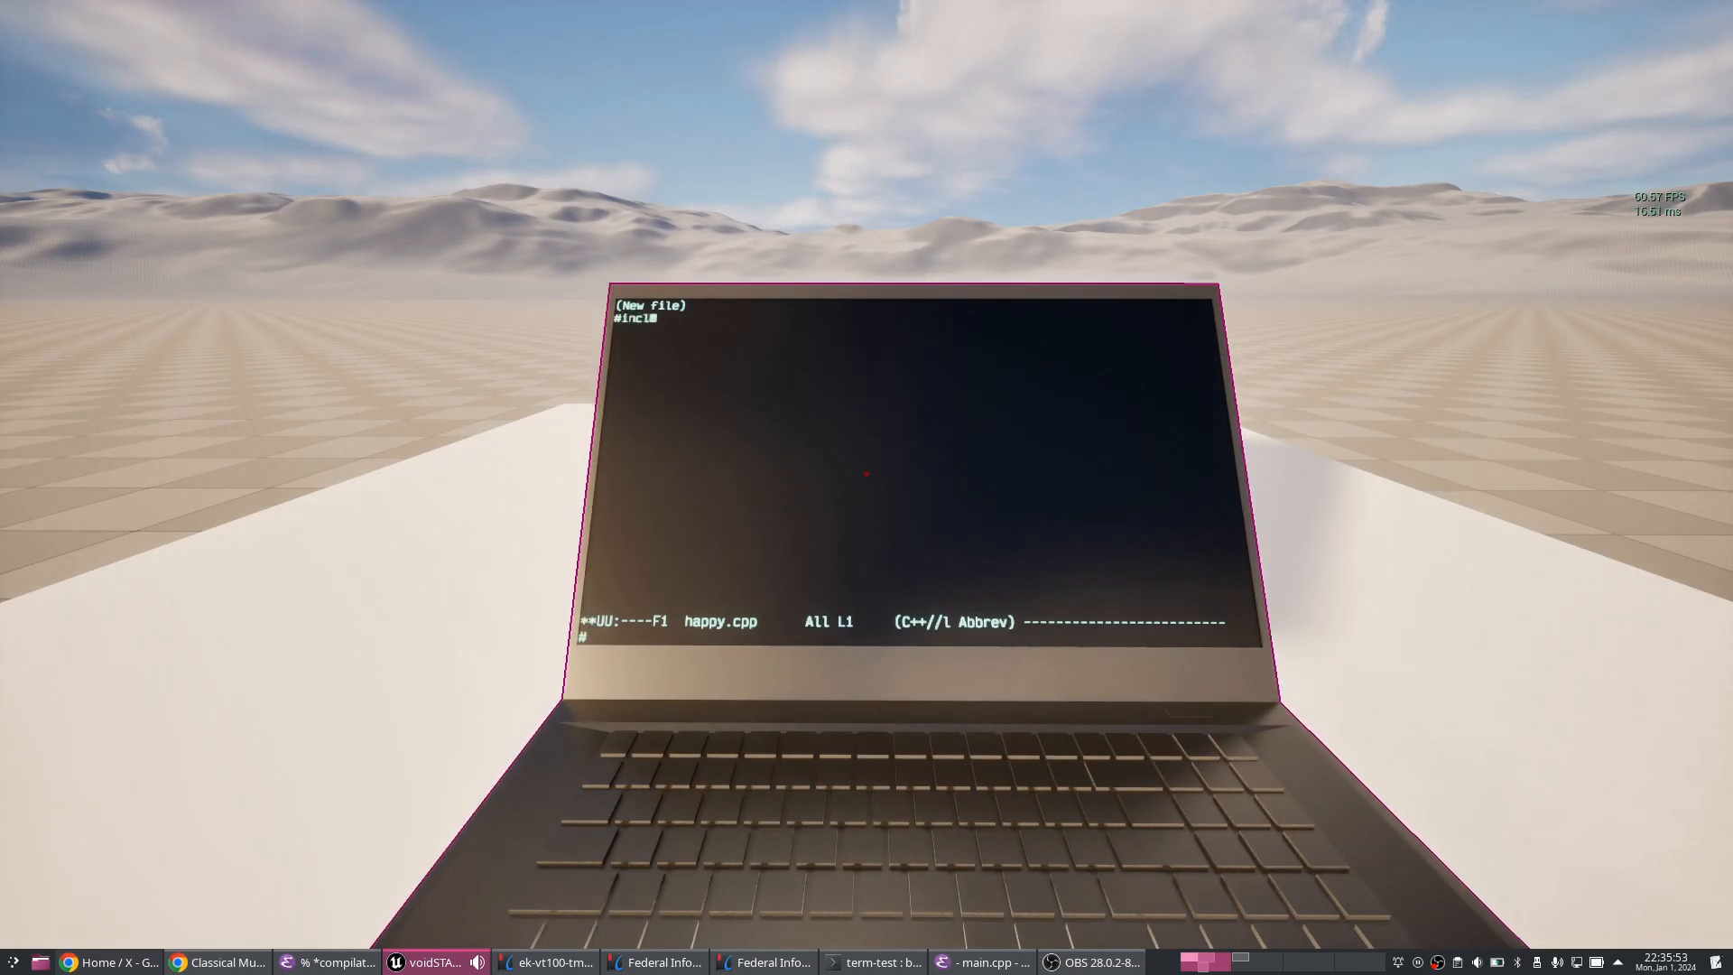
pyautogui.write('ude<')
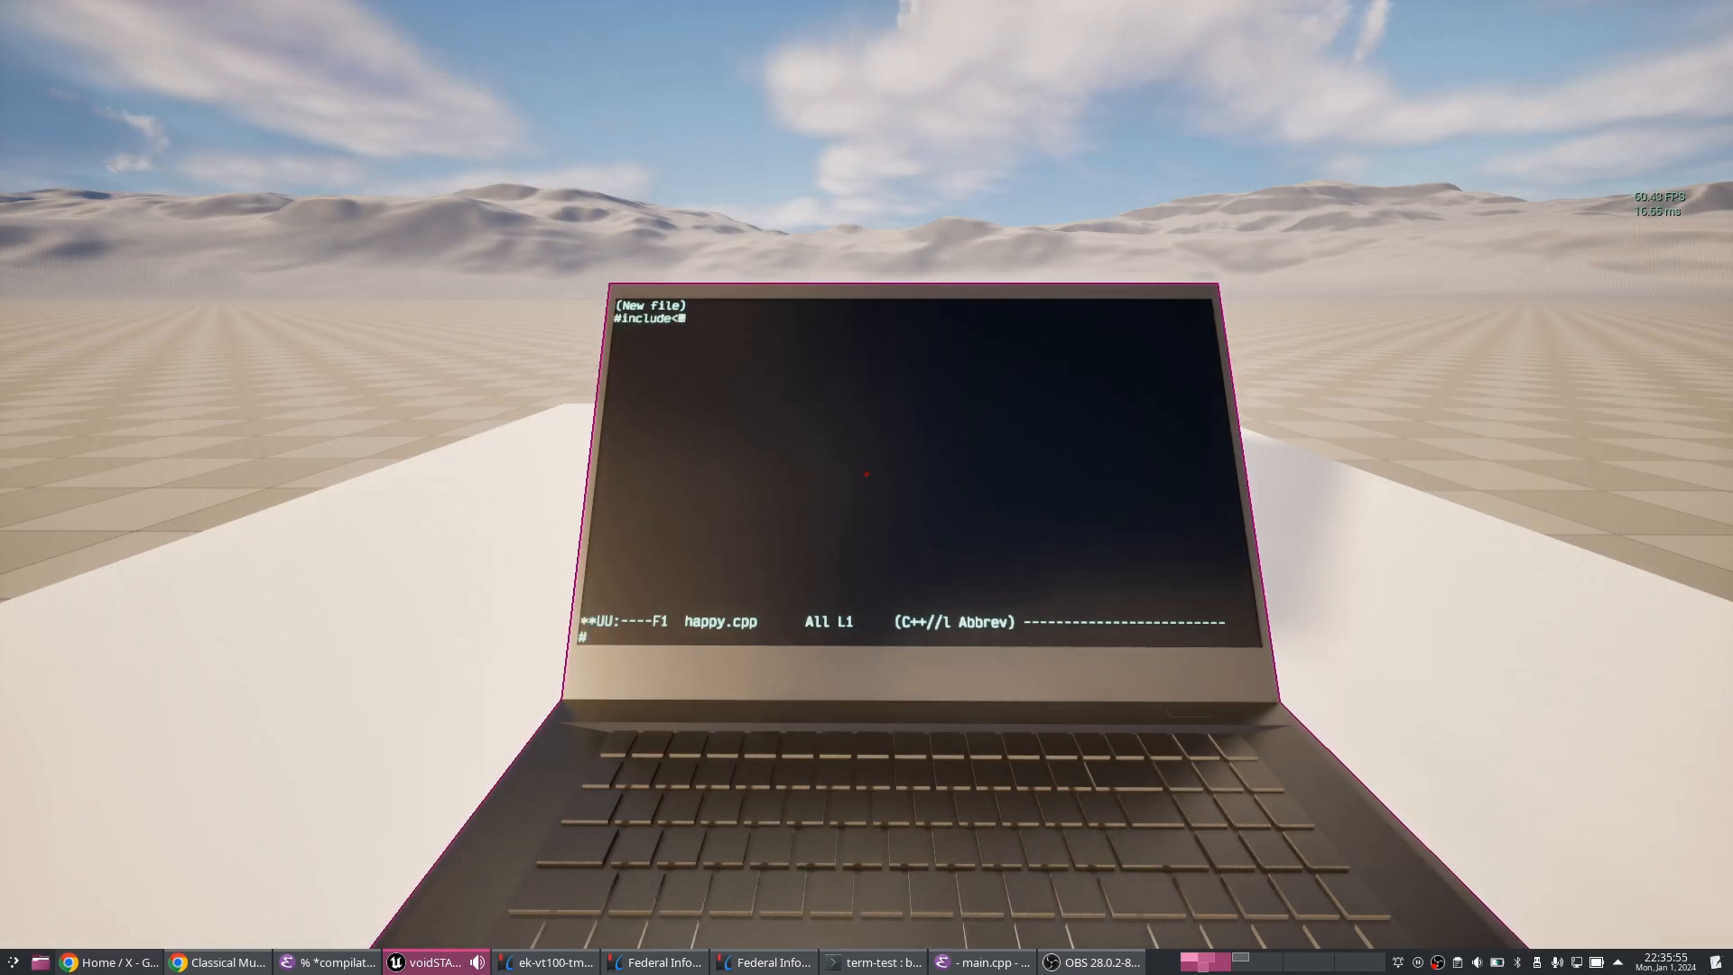
pyautogui.write('iostream>')
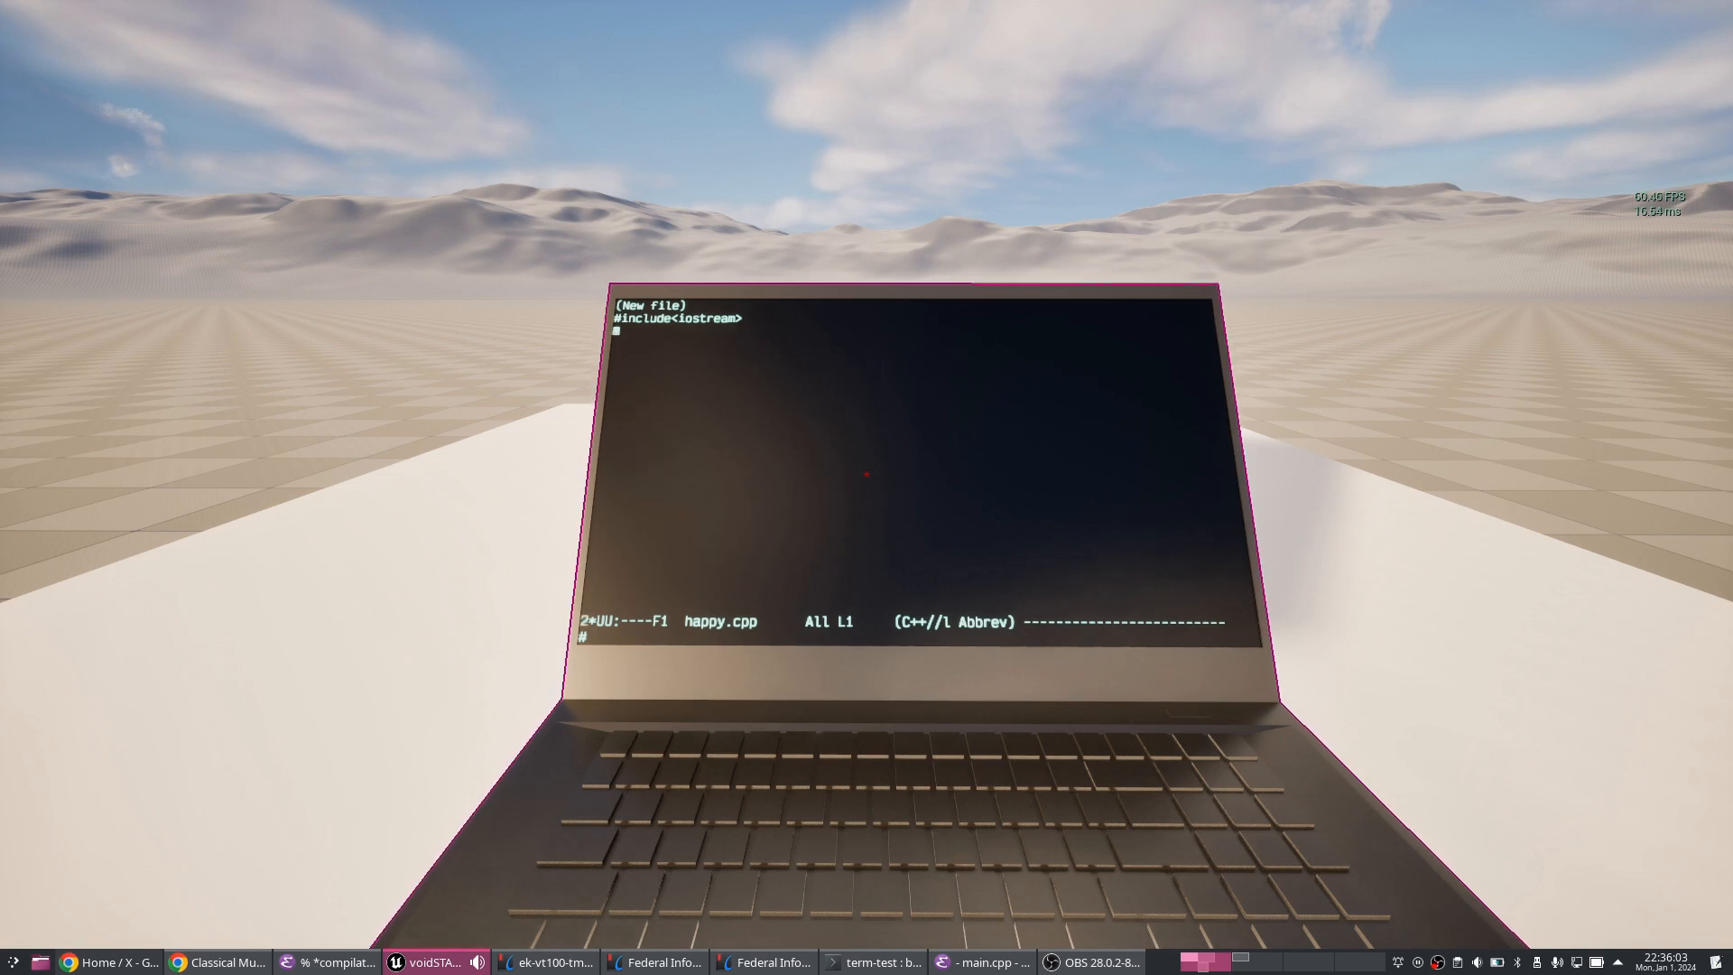
# - Declare auto main()->int as the program entry point
pyautogui.write('auto')
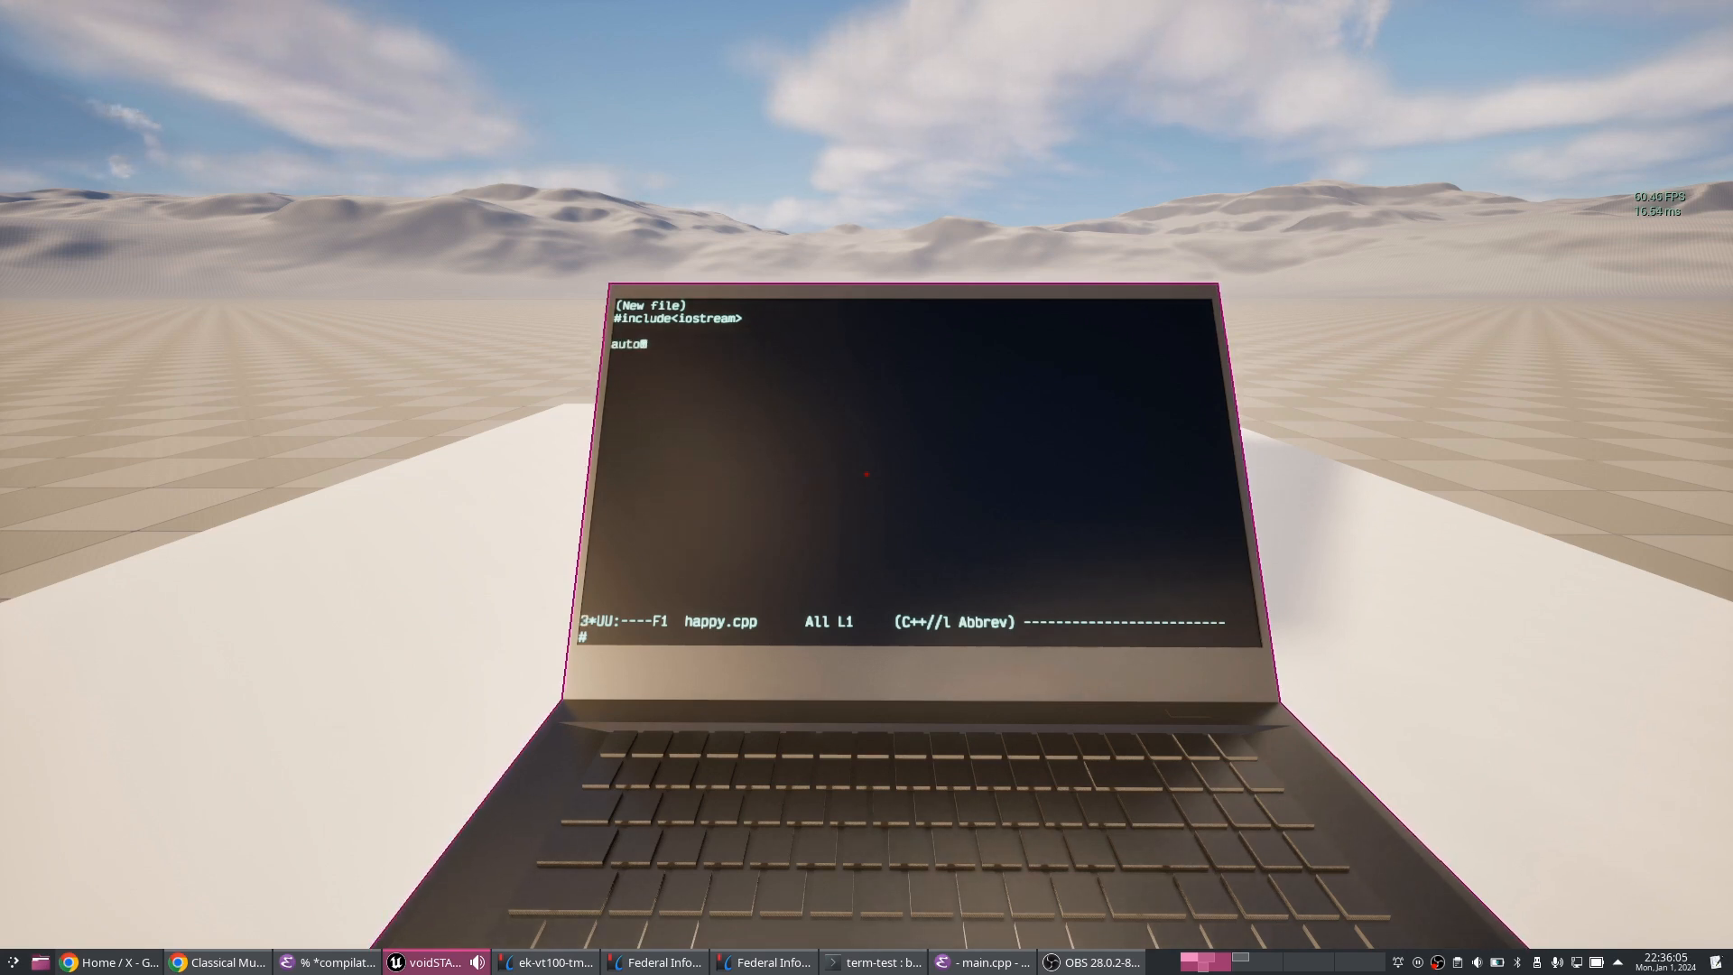
pyautogui.write('mian')
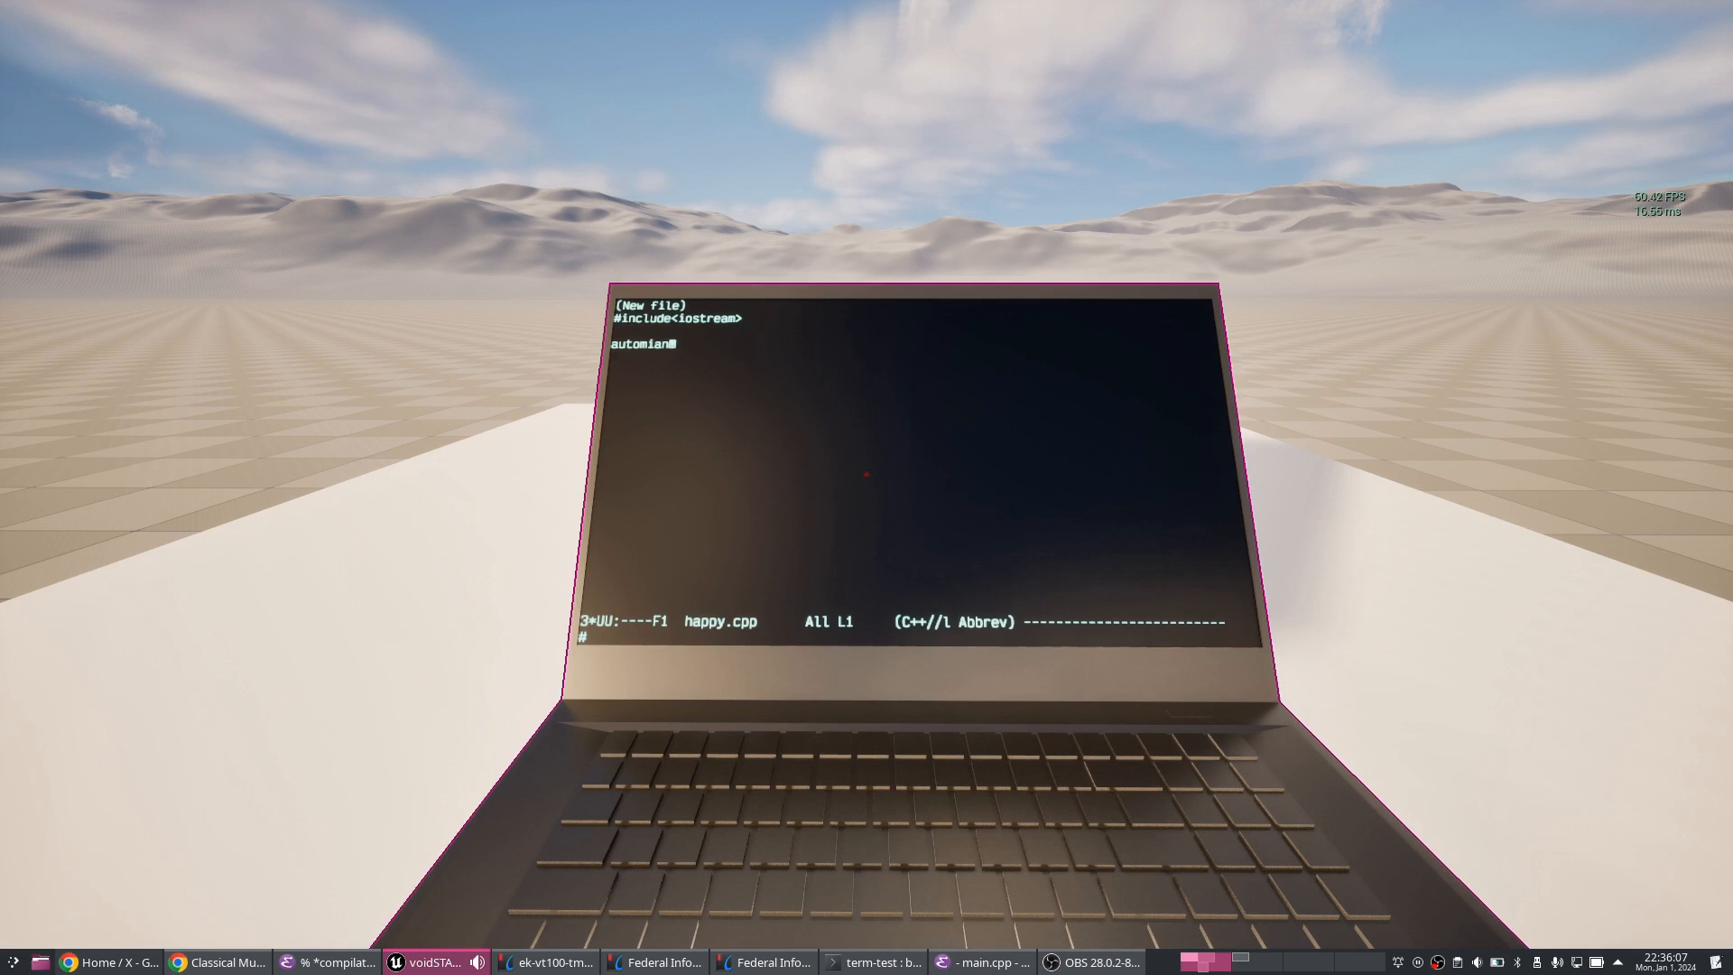
pyautogui.write('()->')
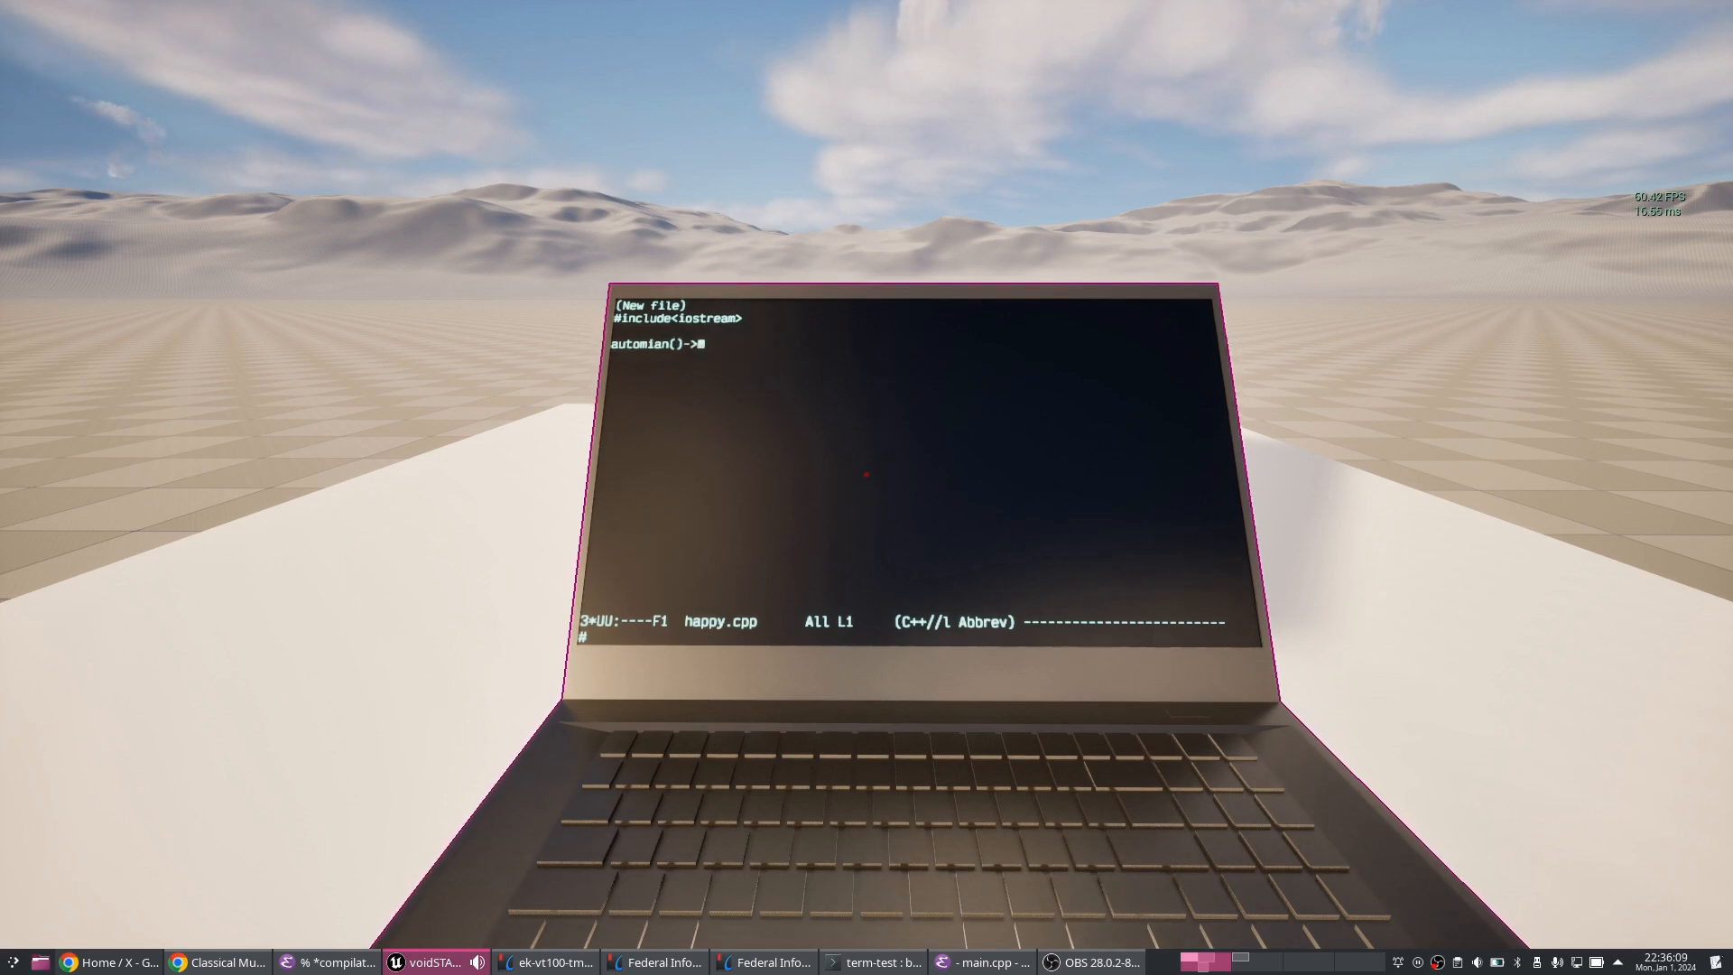
pyautogui.write('int')
pyautogui.write('{')
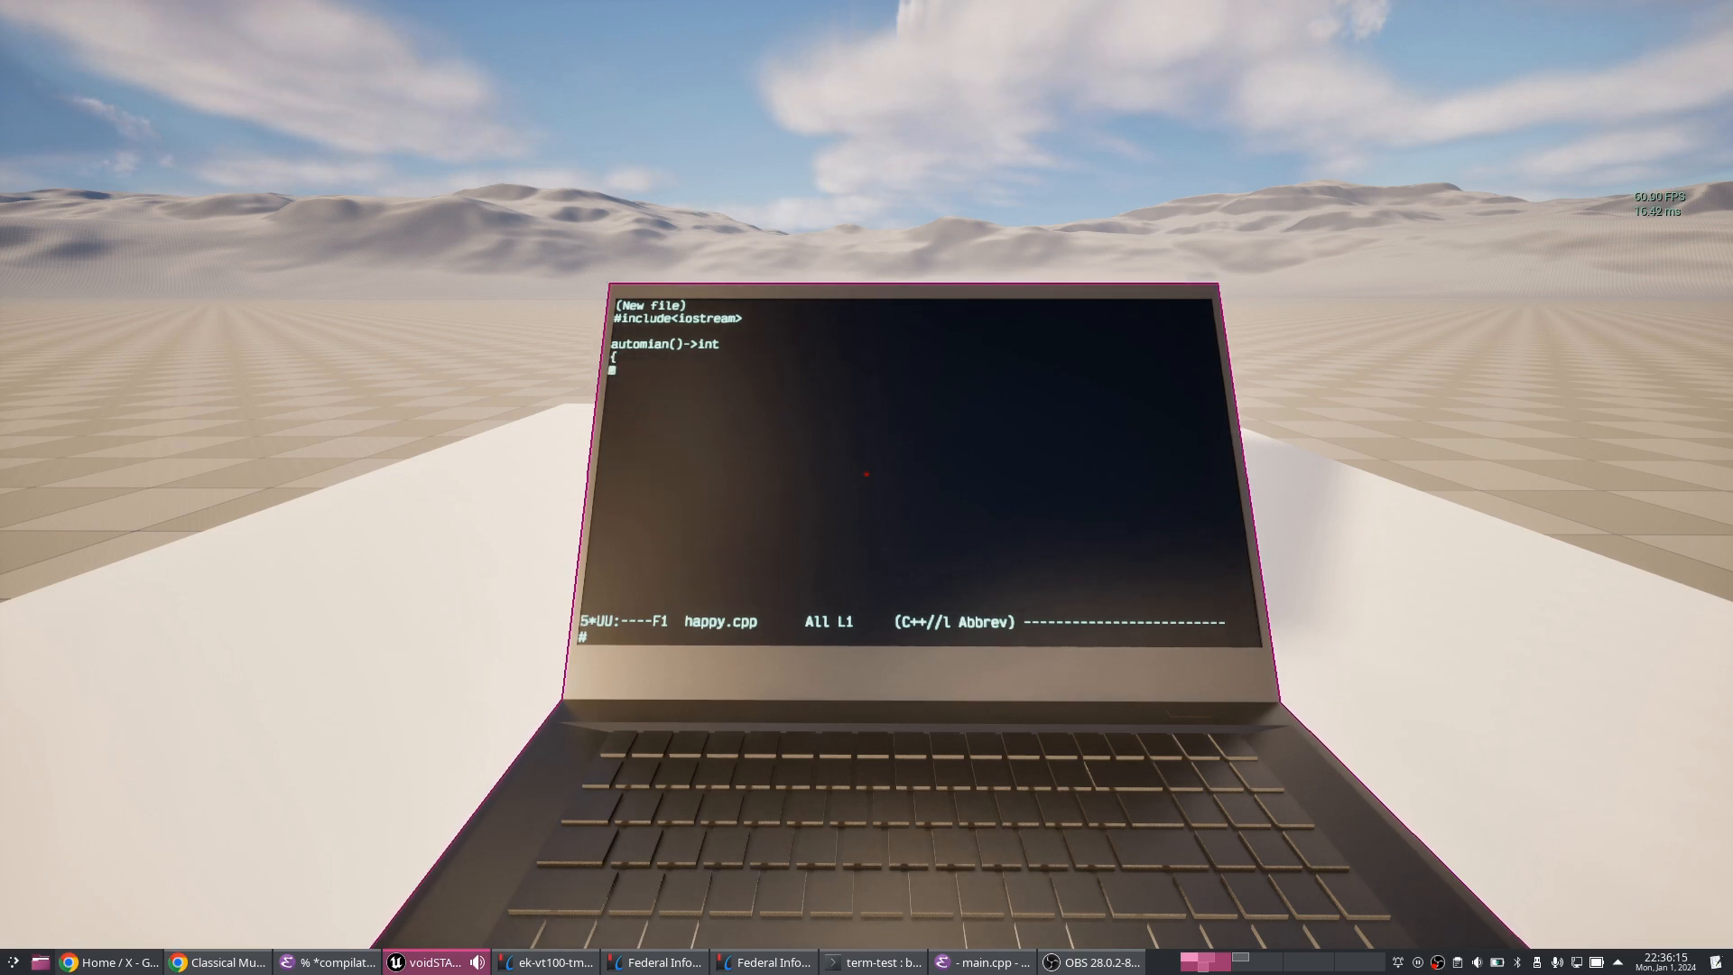
# - Add the indented std::cout<<"Happy New 2024 Year!\n"; output statement
pyautogui.write('std:cout')
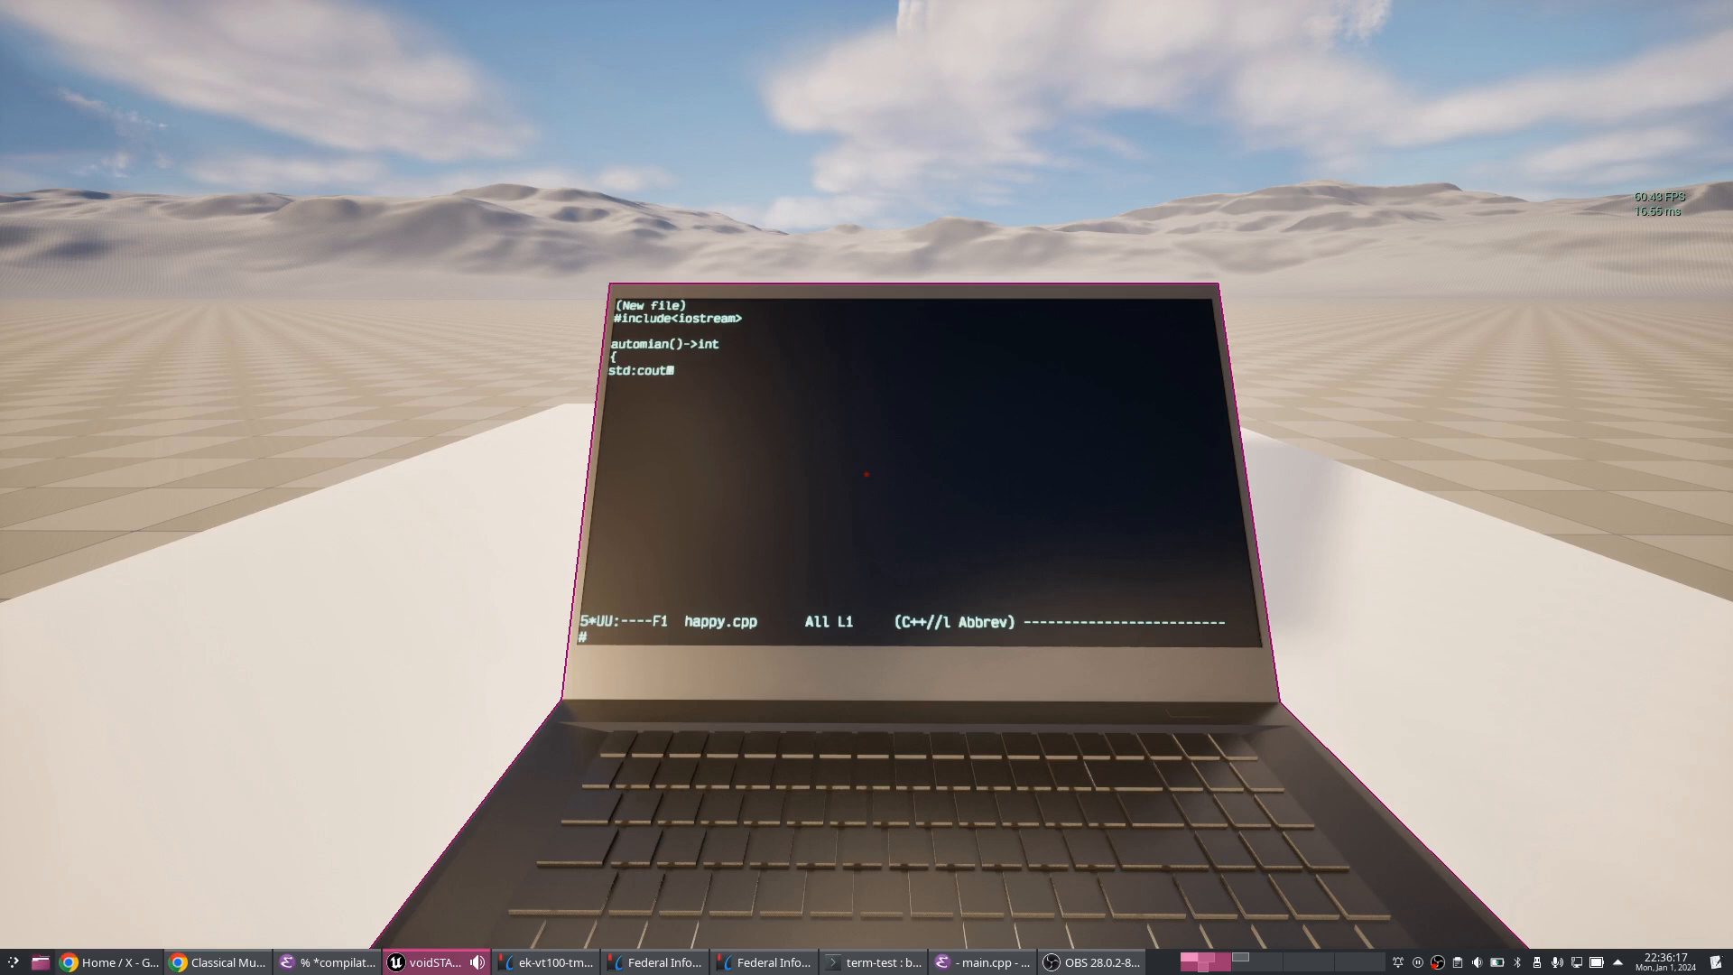
pyautogui.press('BackSpace')
pyautogui.write(':')
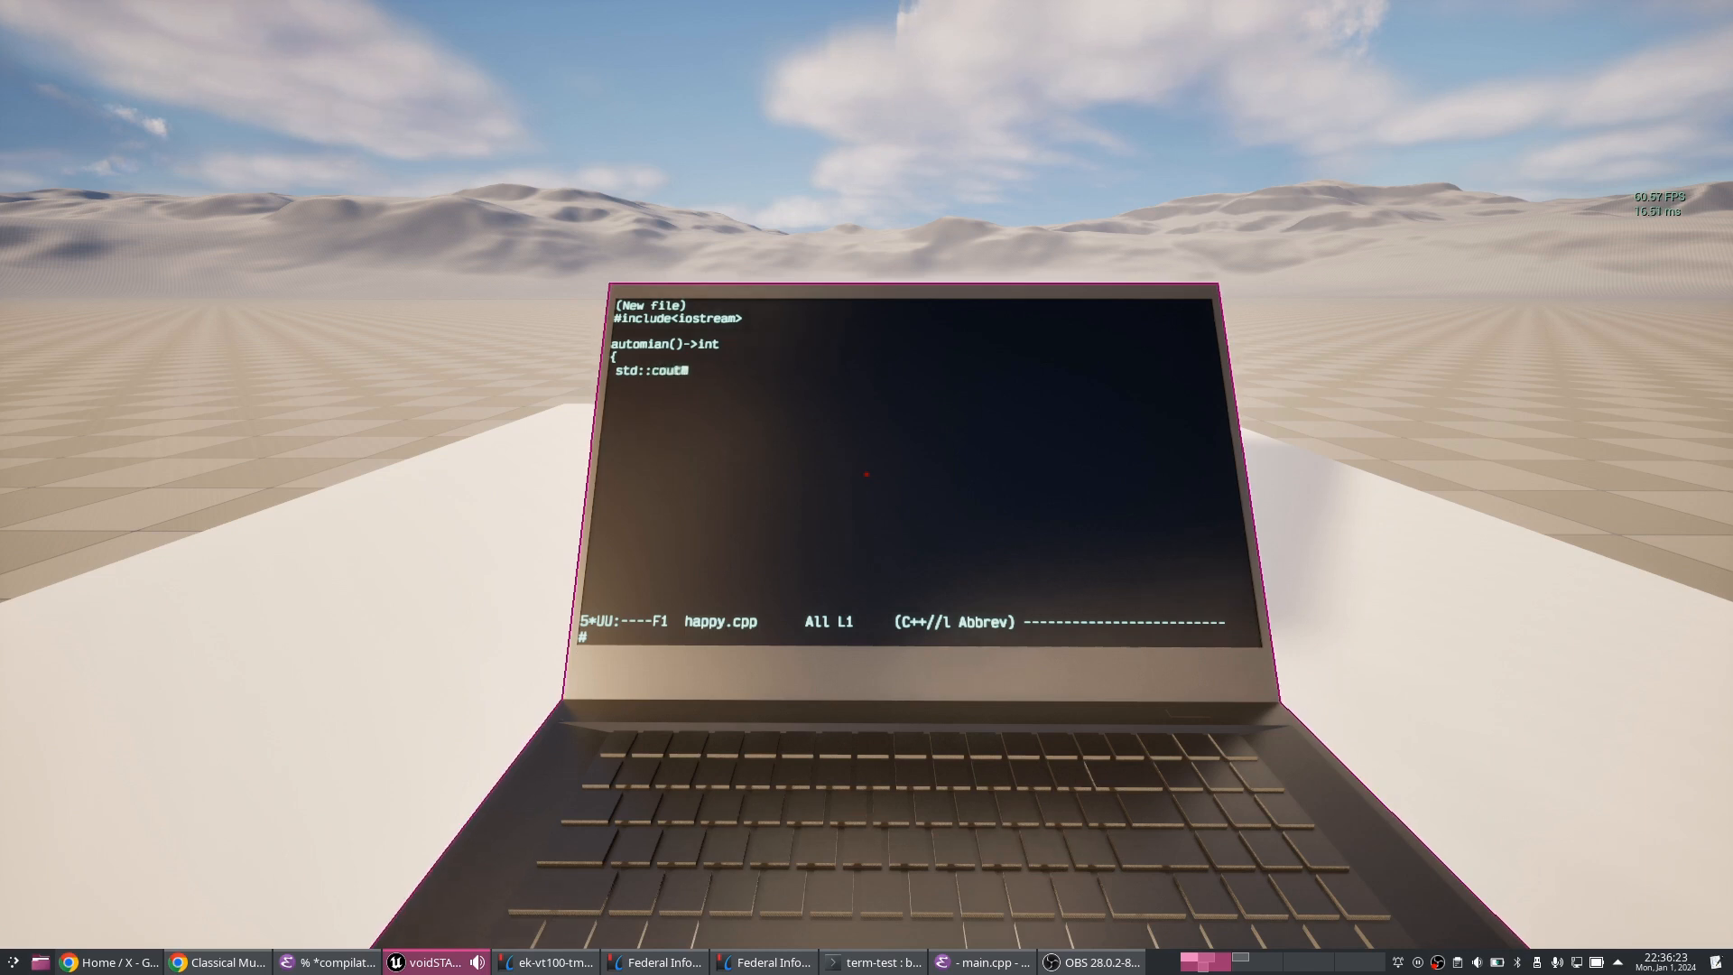
pyautogui.write('<<')
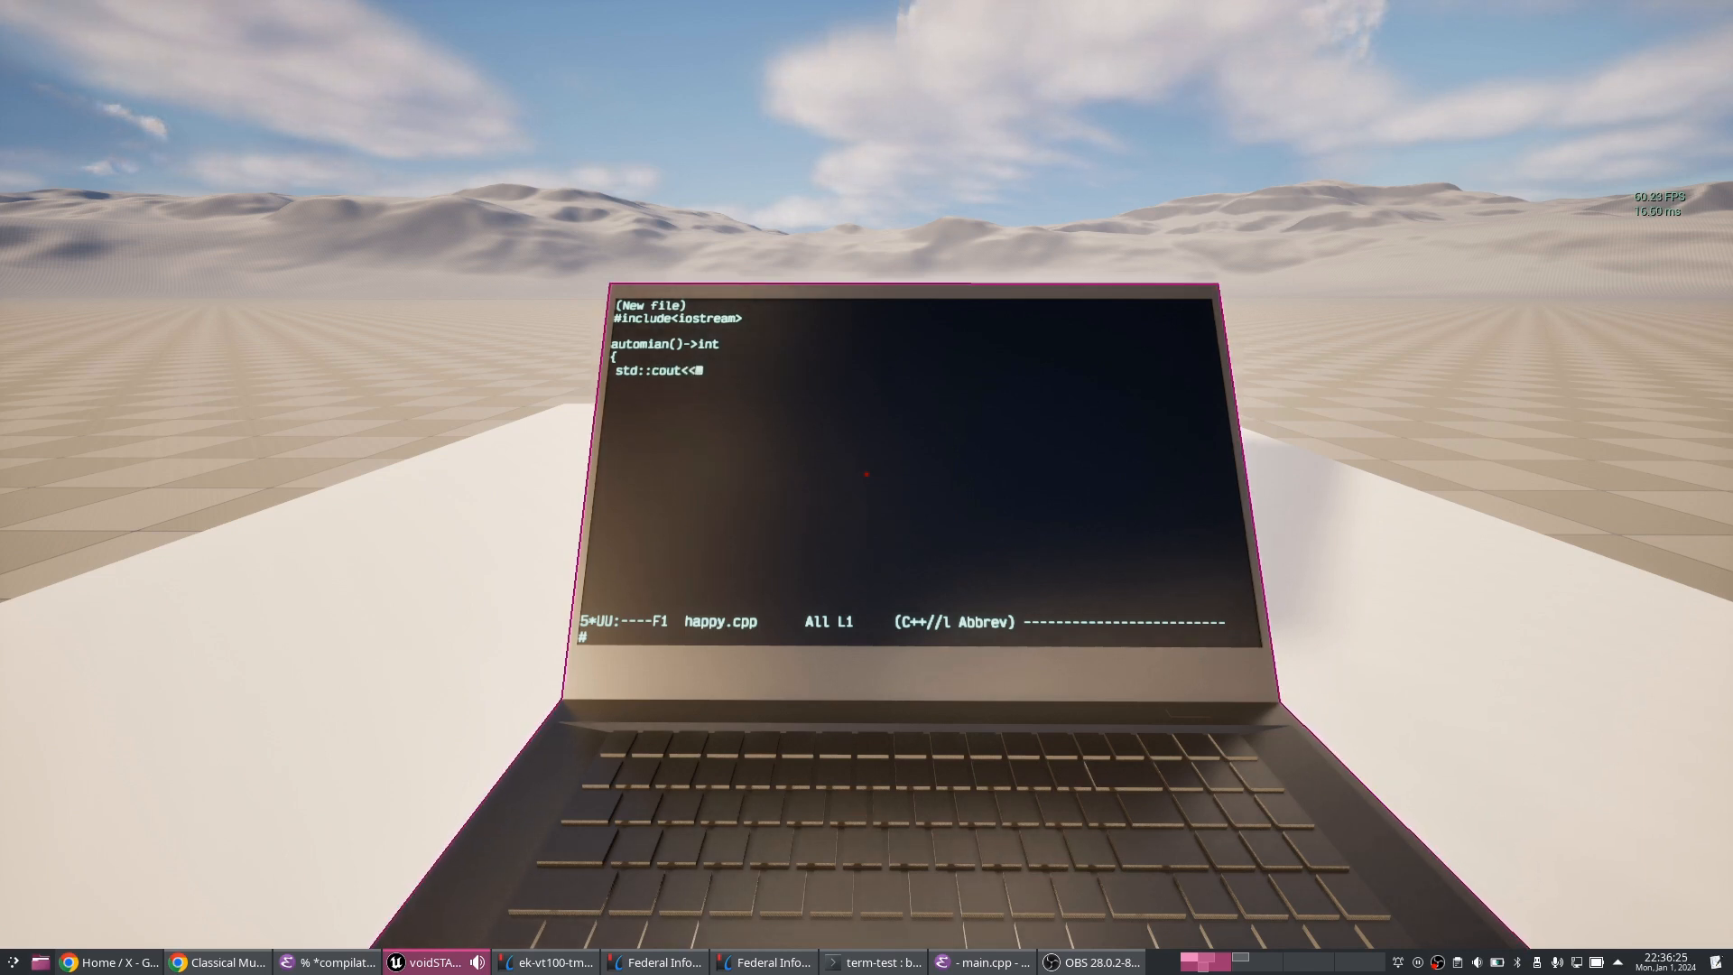
pyautogui.write('"Happy New 2024 Year')
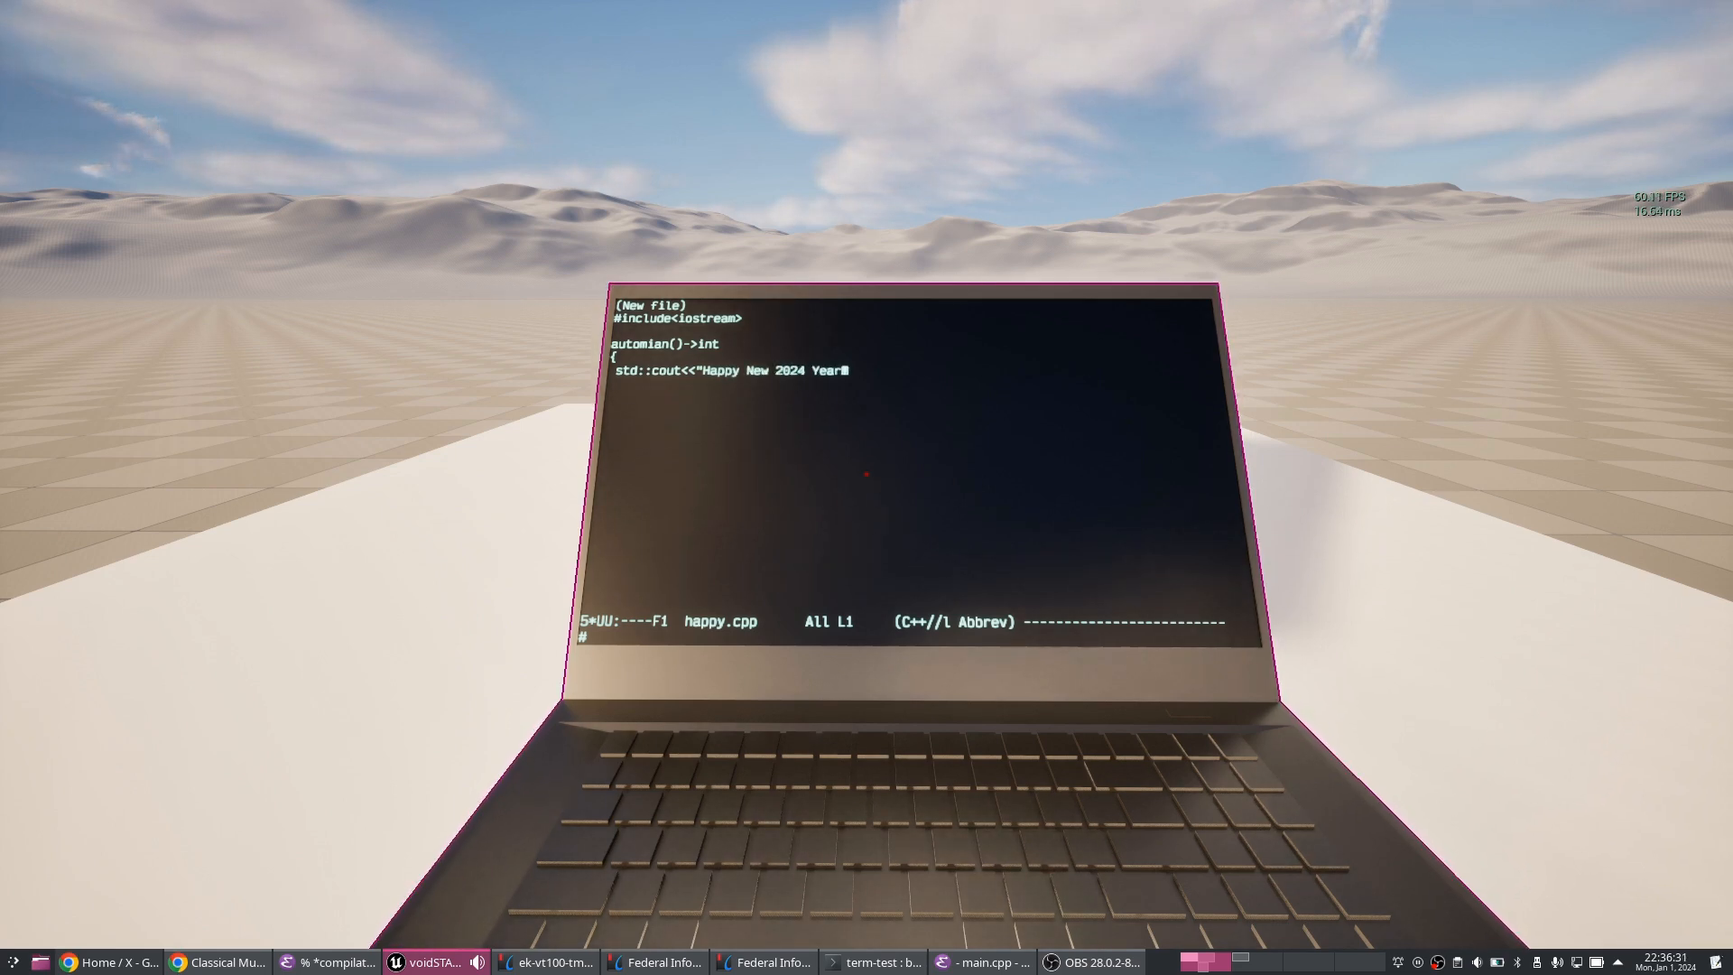
pyautogui.write('!\\n";24 Year!\\n')
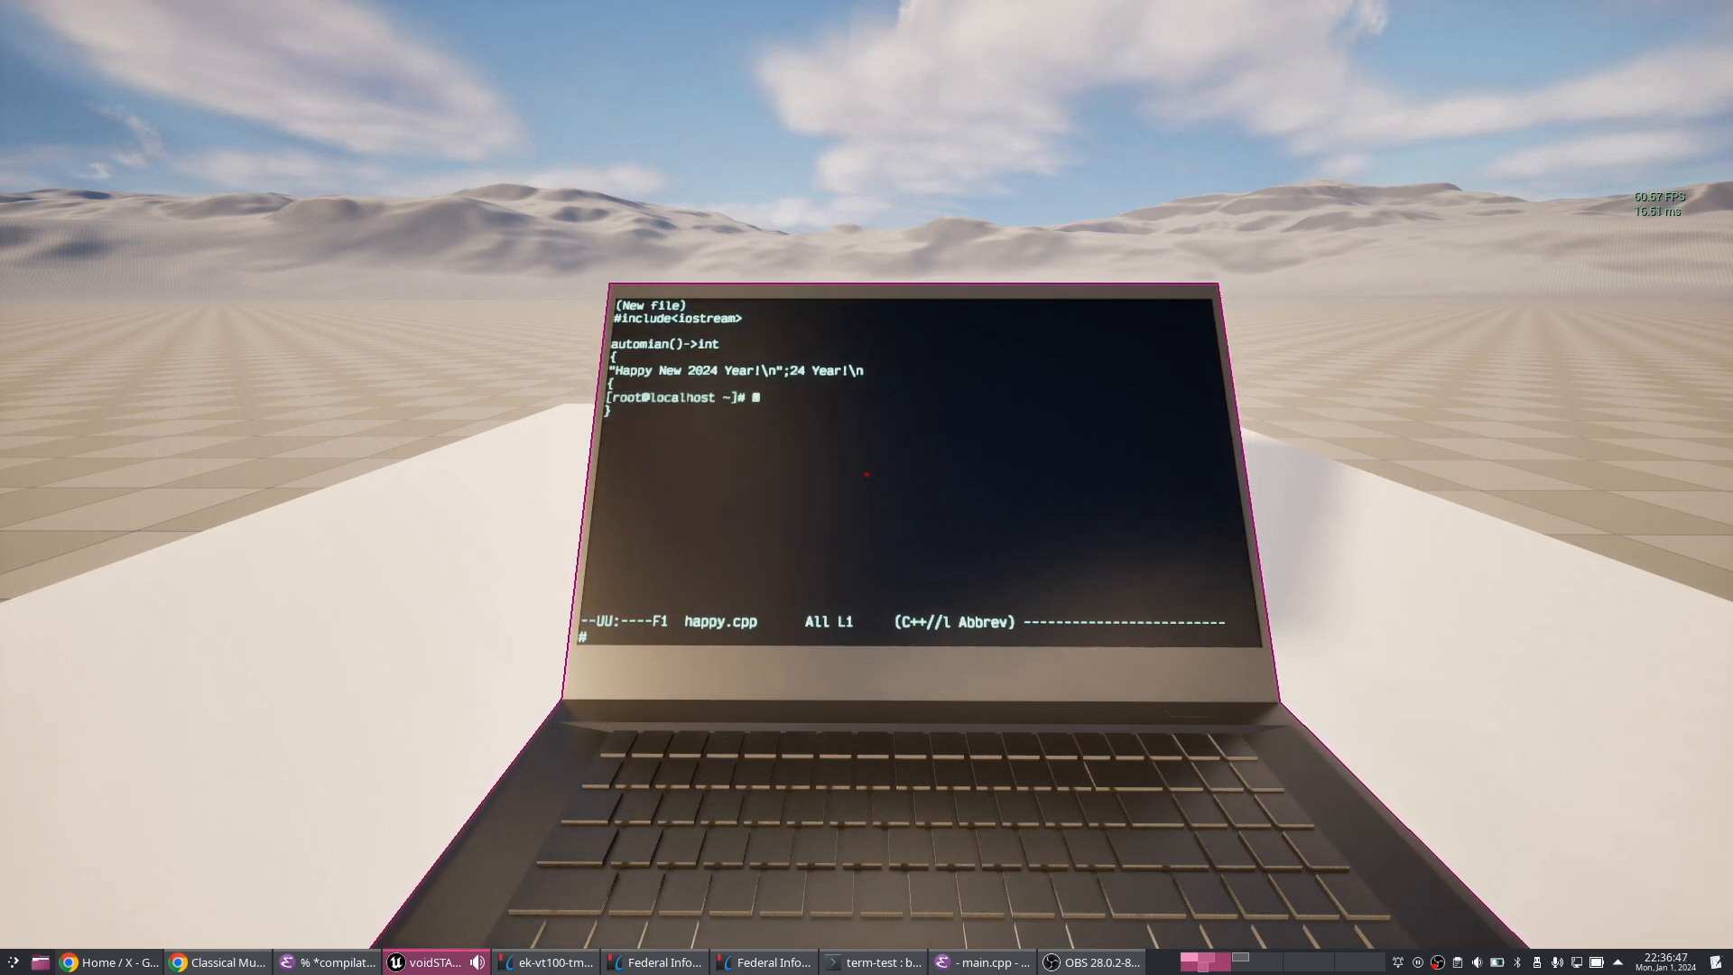
# - Back at the shell, begin a cat h command to view the saved file
pyautogui.write('cat')
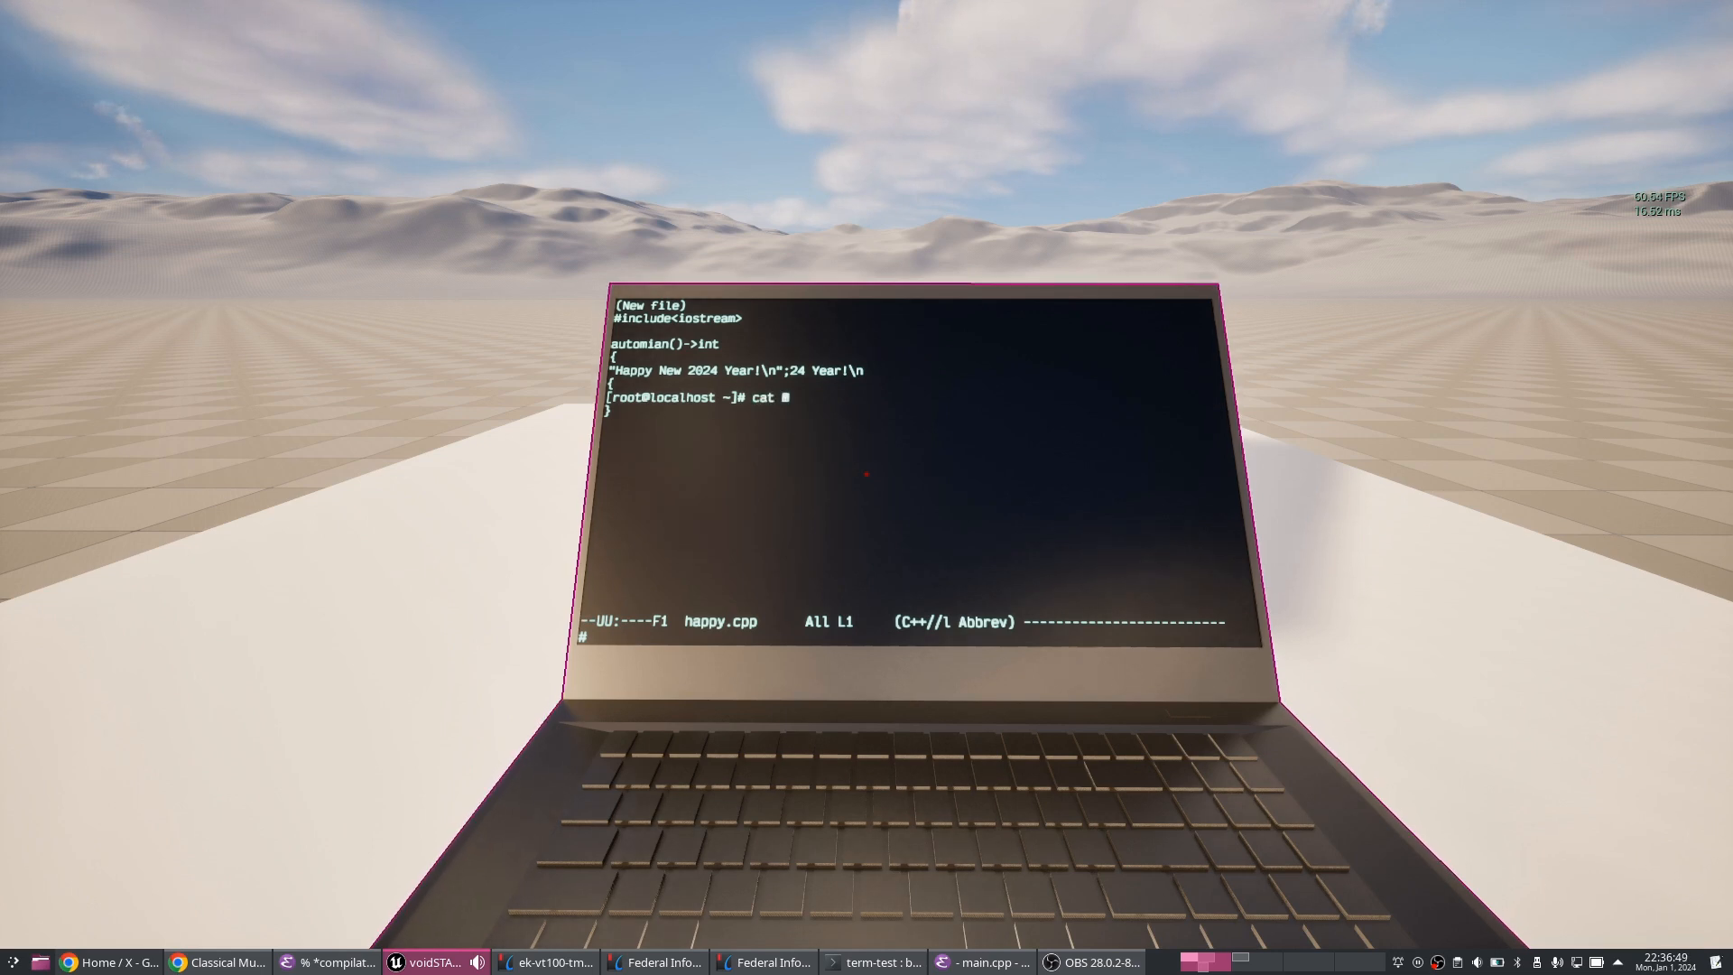
pyautogui.write('h')
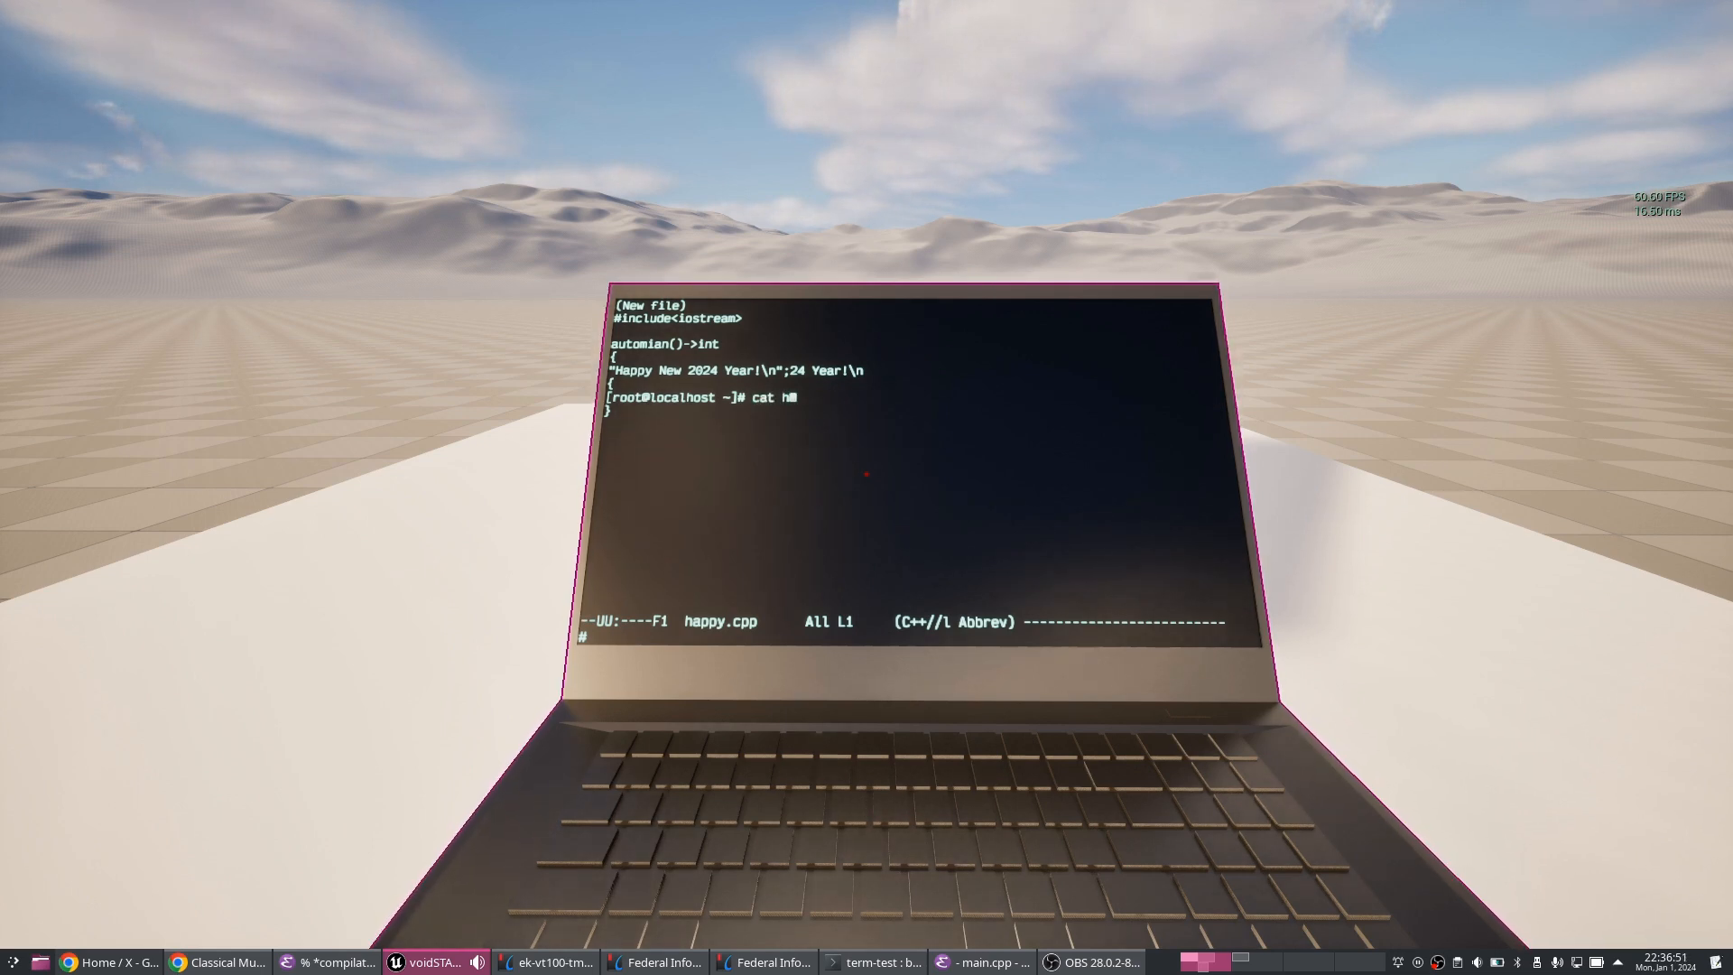